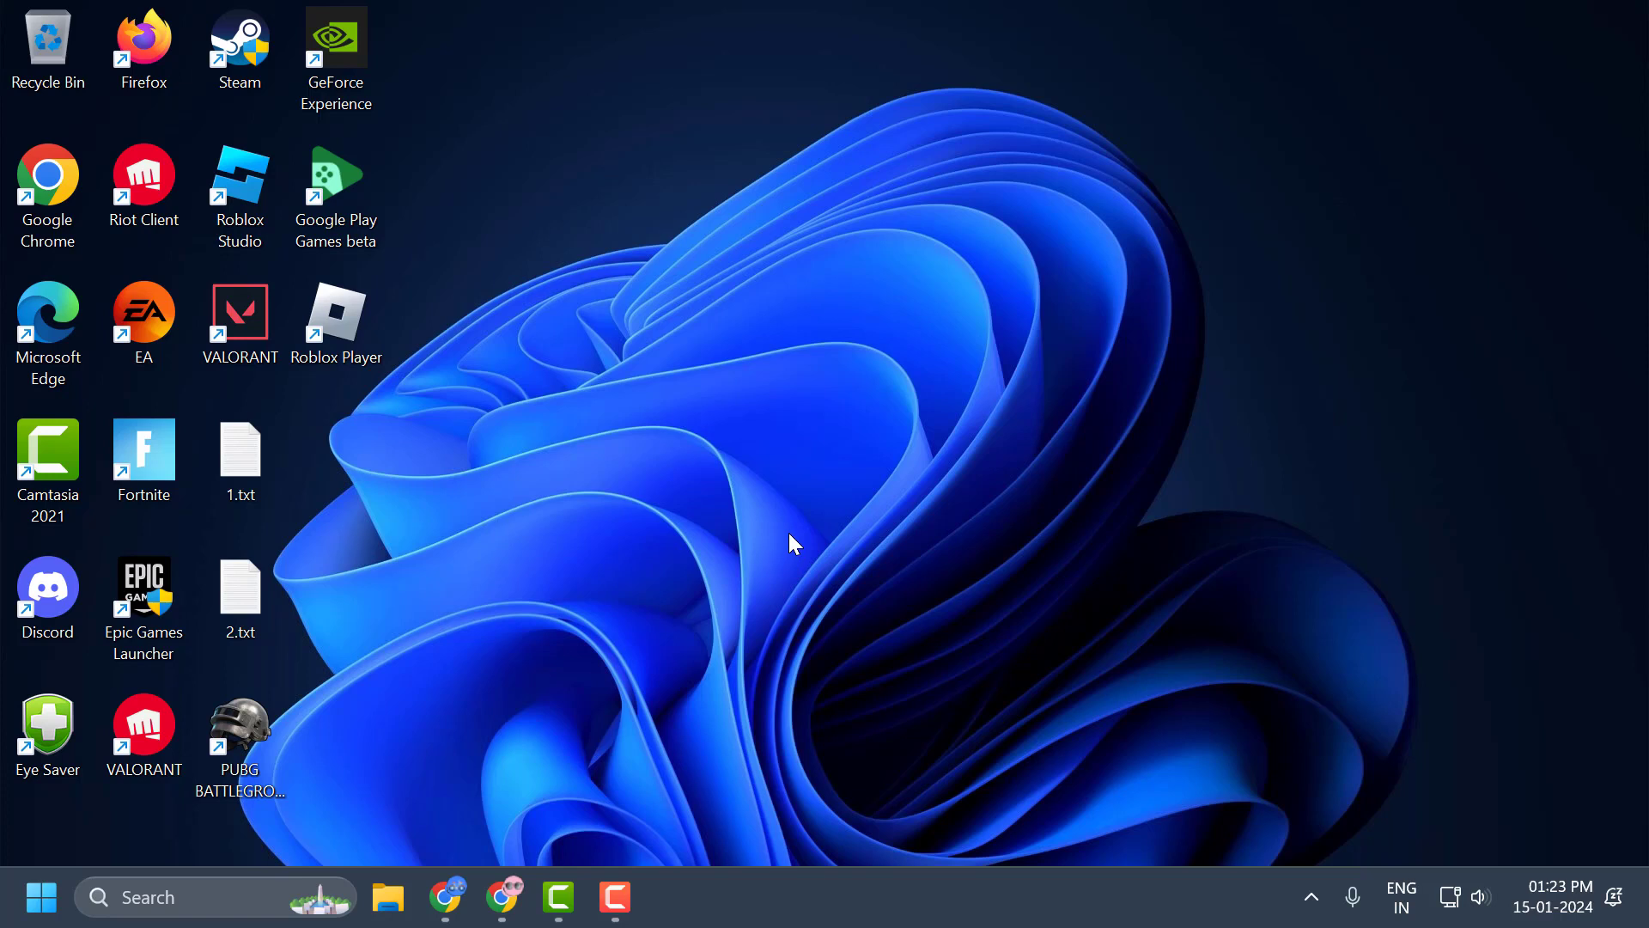
{"action": "mouse_move", "coordinate": [996, 676]}
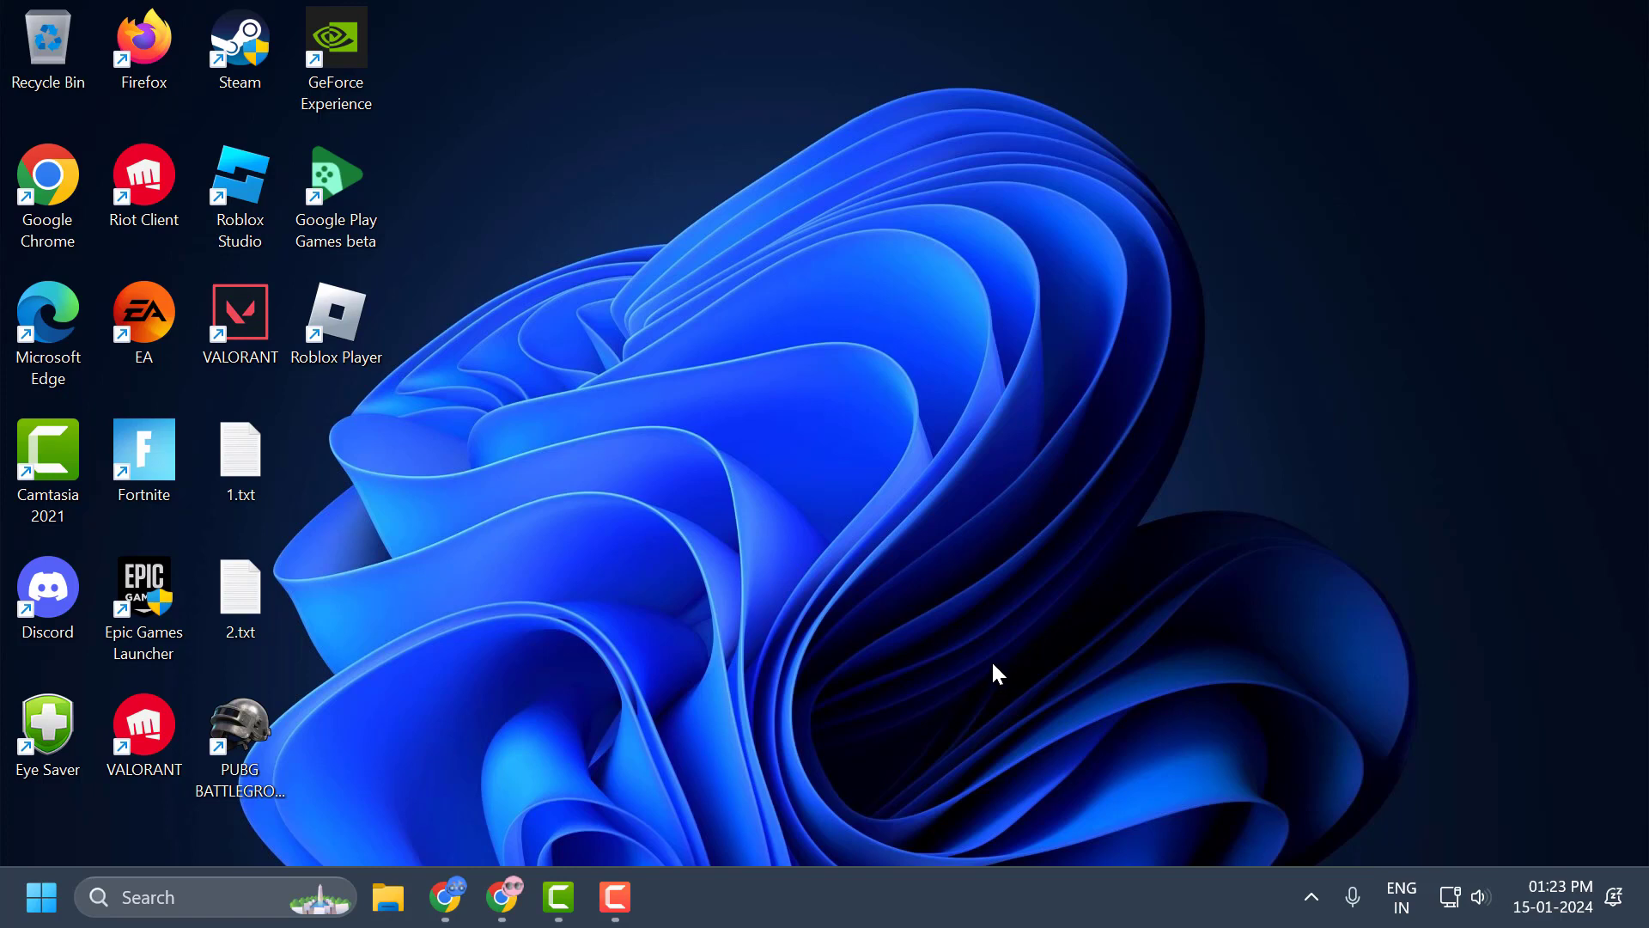
{"action": "mouse_move", "coordinate": [1278, 859]}
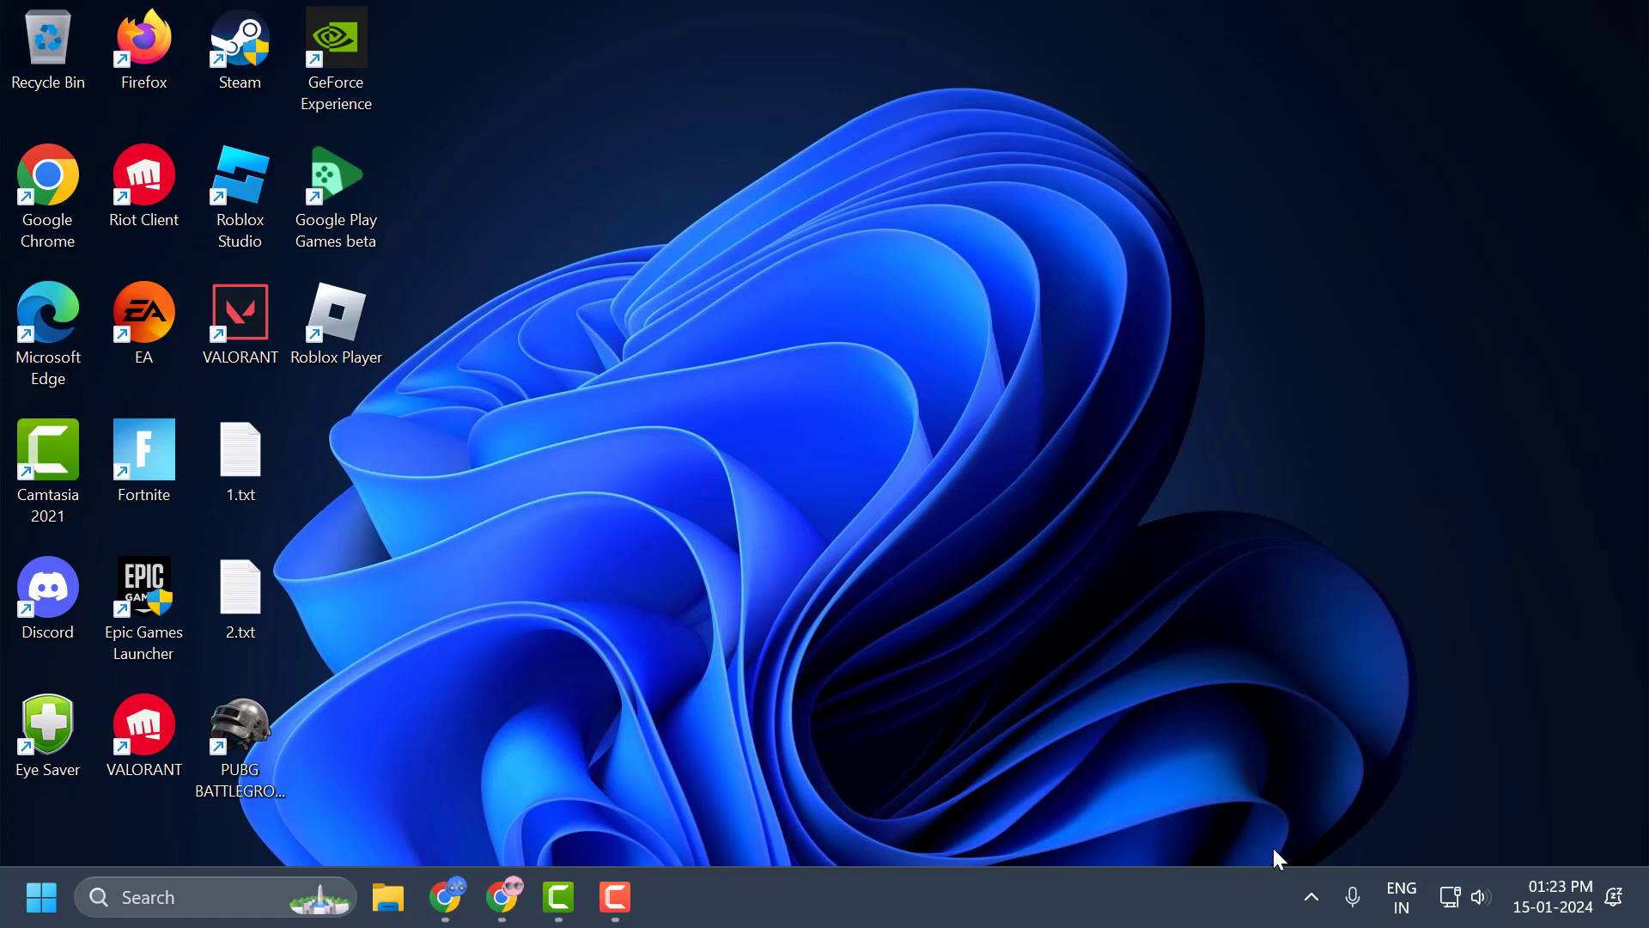
Reveal the hidden system-tray icons to see which background apps are running
{"action": "left_click", "coordinate": [1311, 896]}
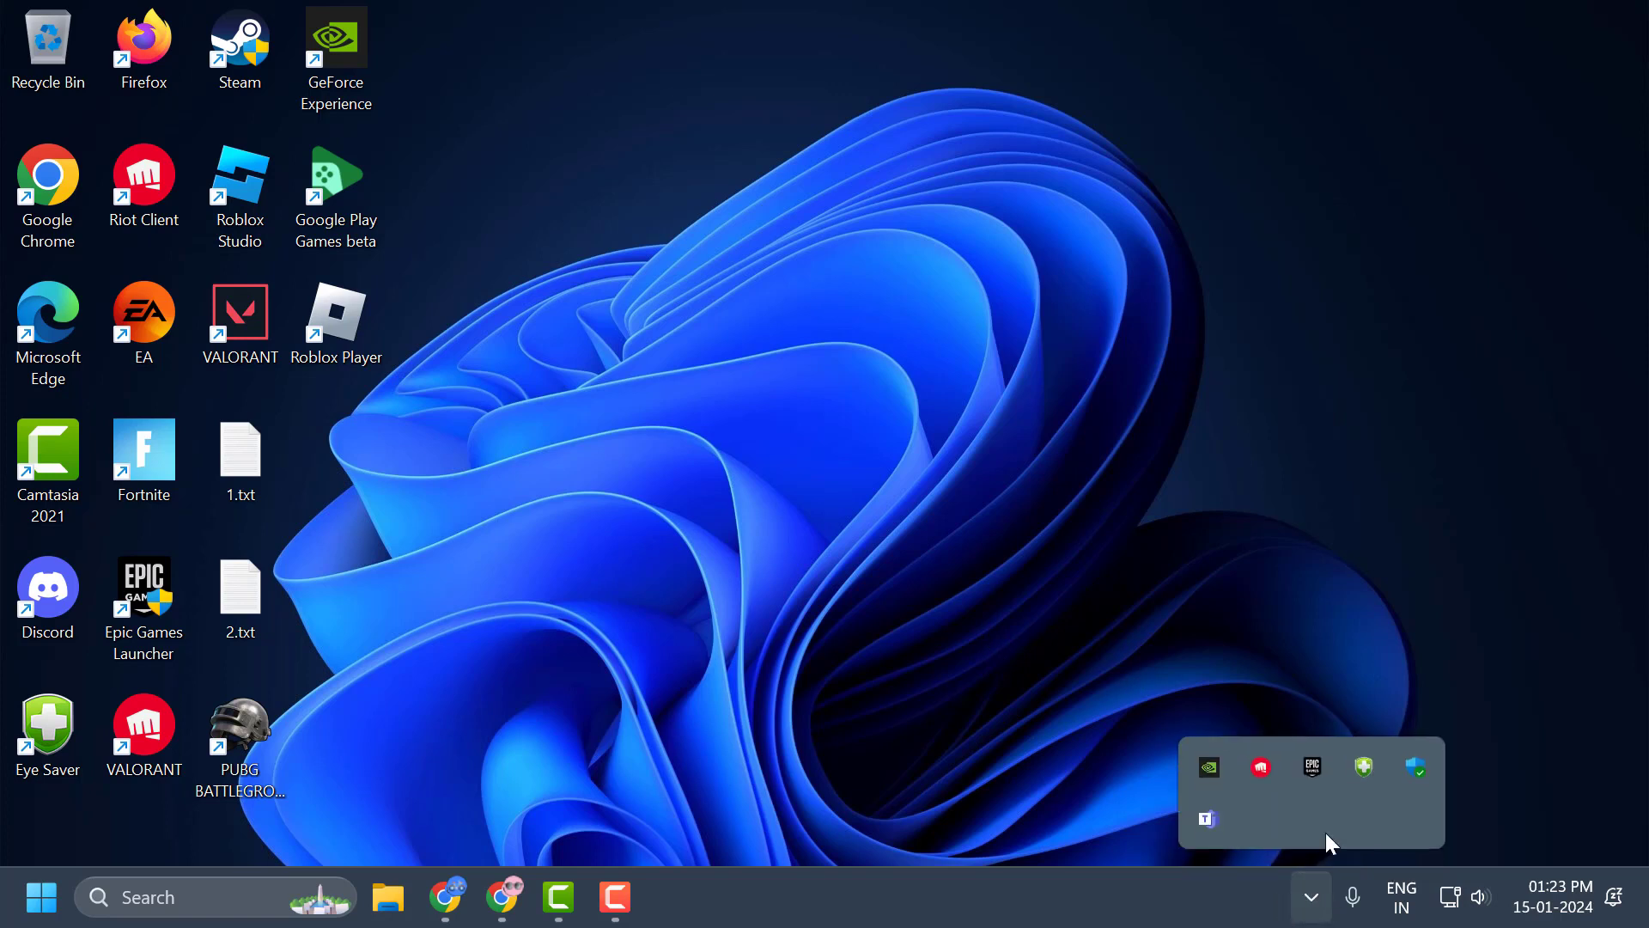
{"action": "mouse_move", "coordinate": [1310, 764]}
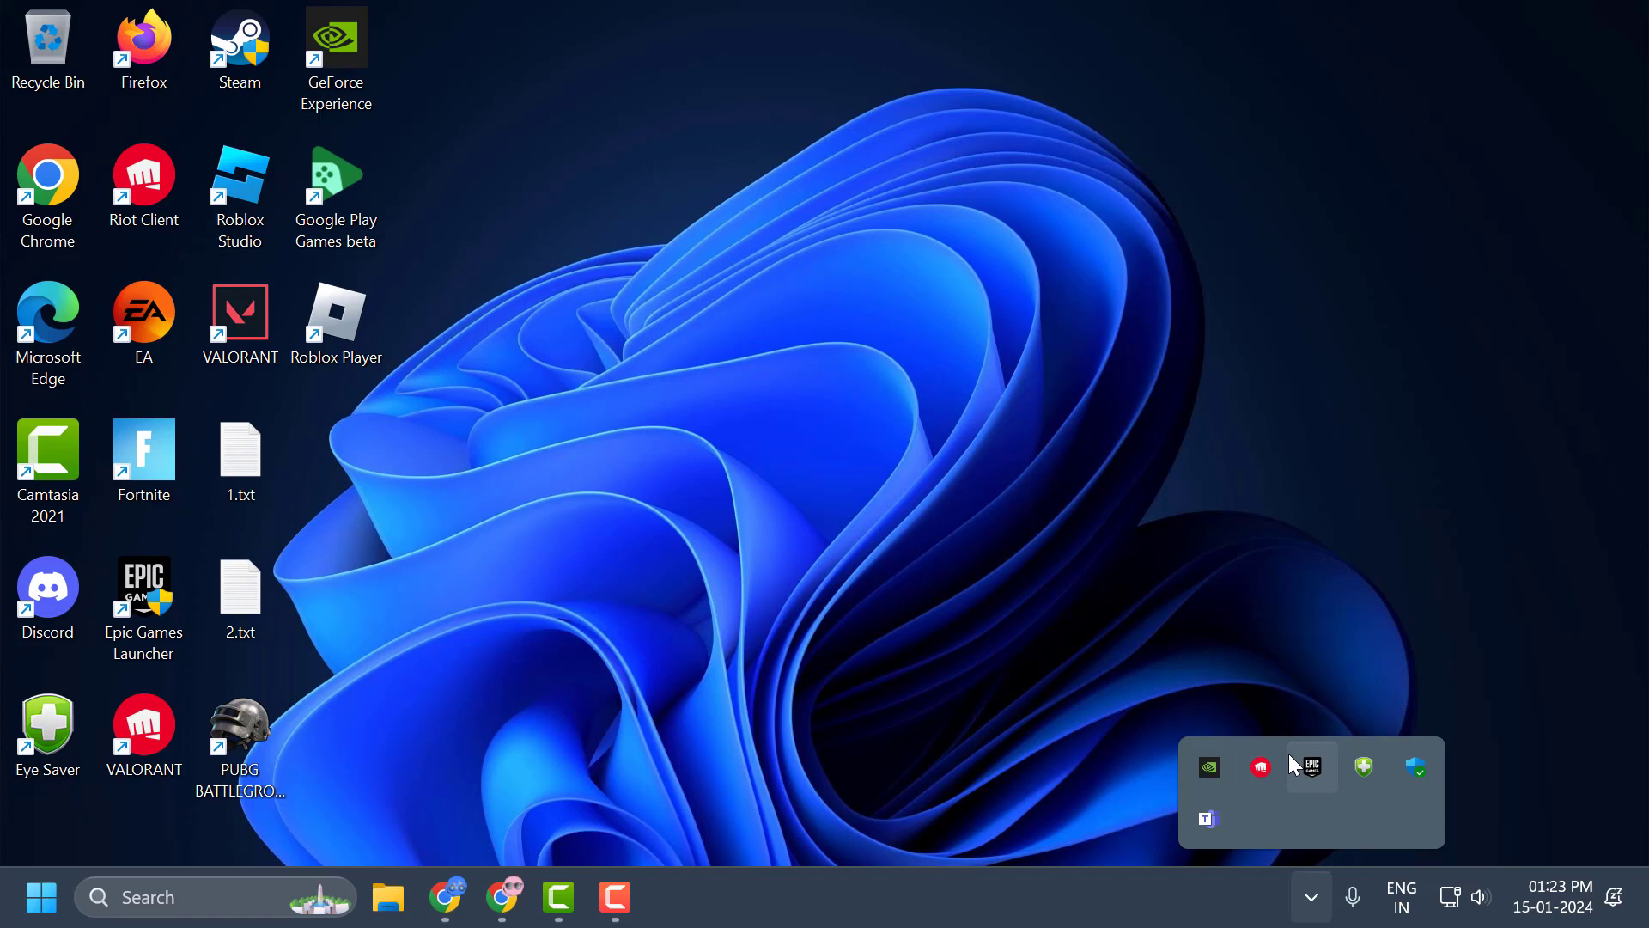
{"action": "mouse_move", "coordinate": [1259, 766]}
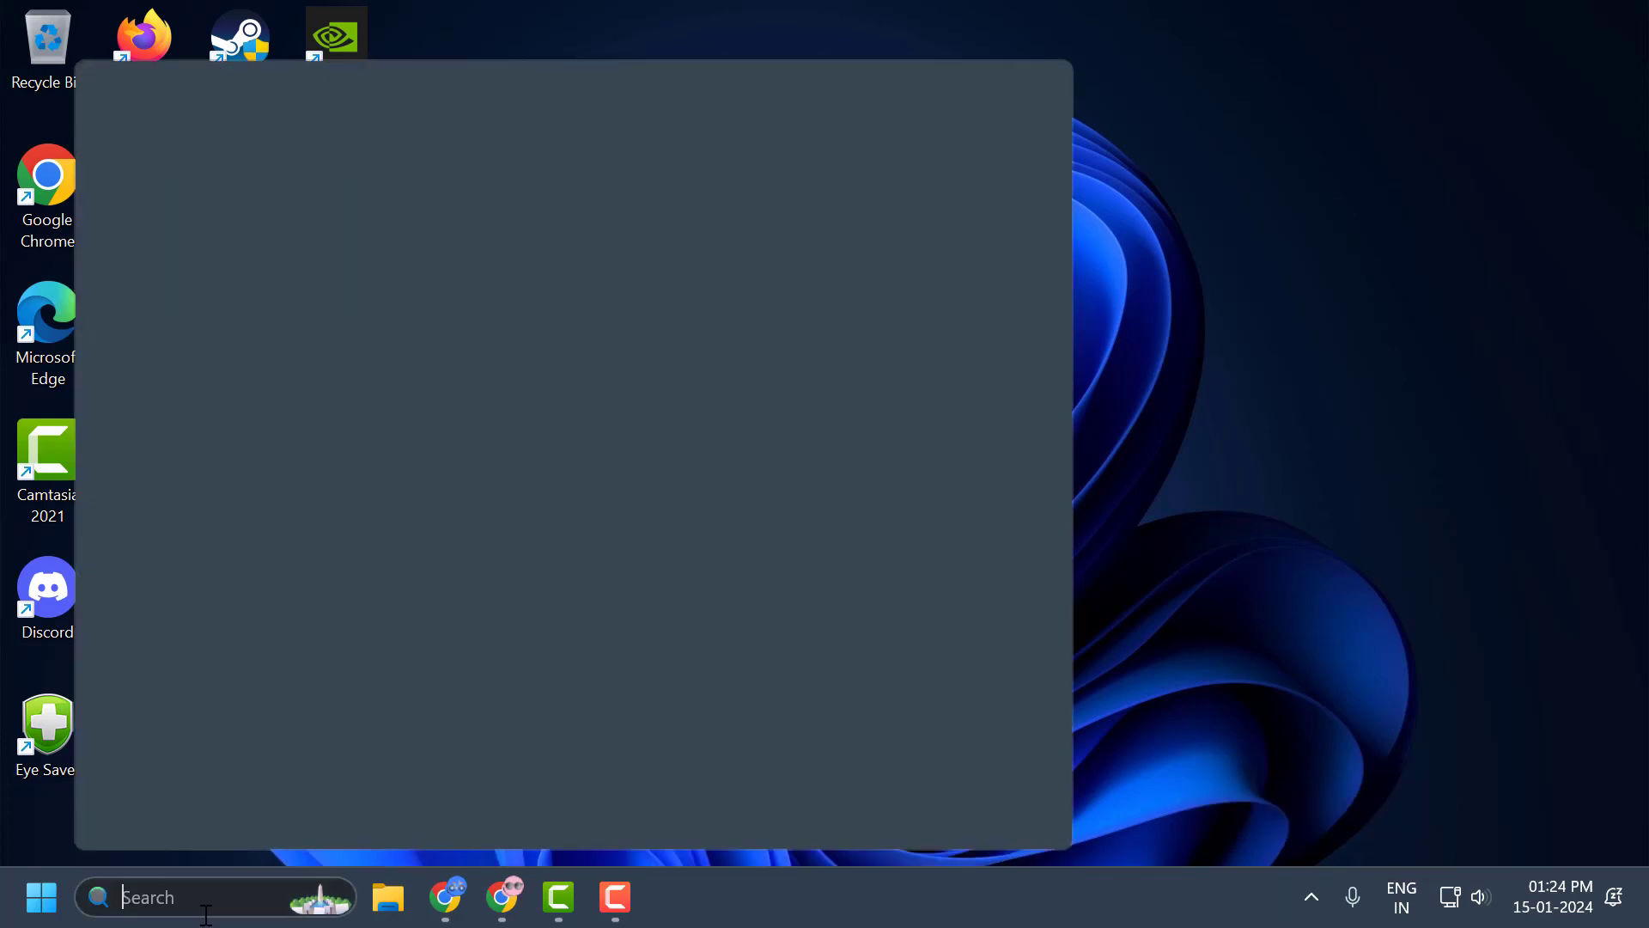
Search 'cmd' and launch Command Prompt as administrator
{"action": "type", "text": "cmd"}
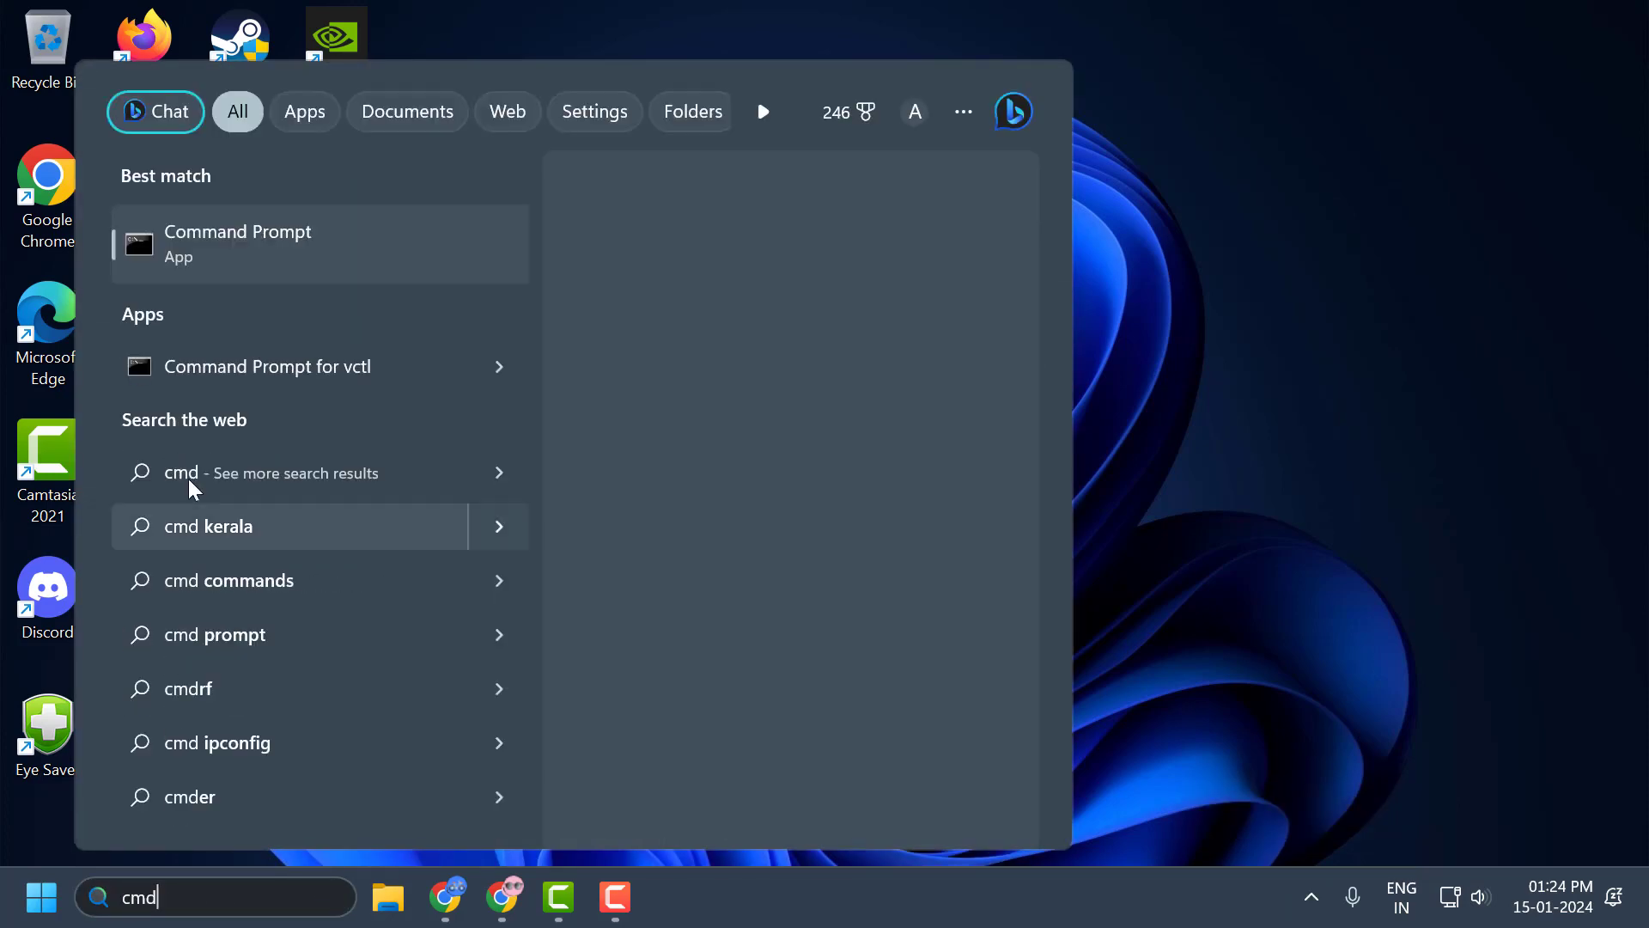
{"action": "right_click", "coordinate": [237, 243]}
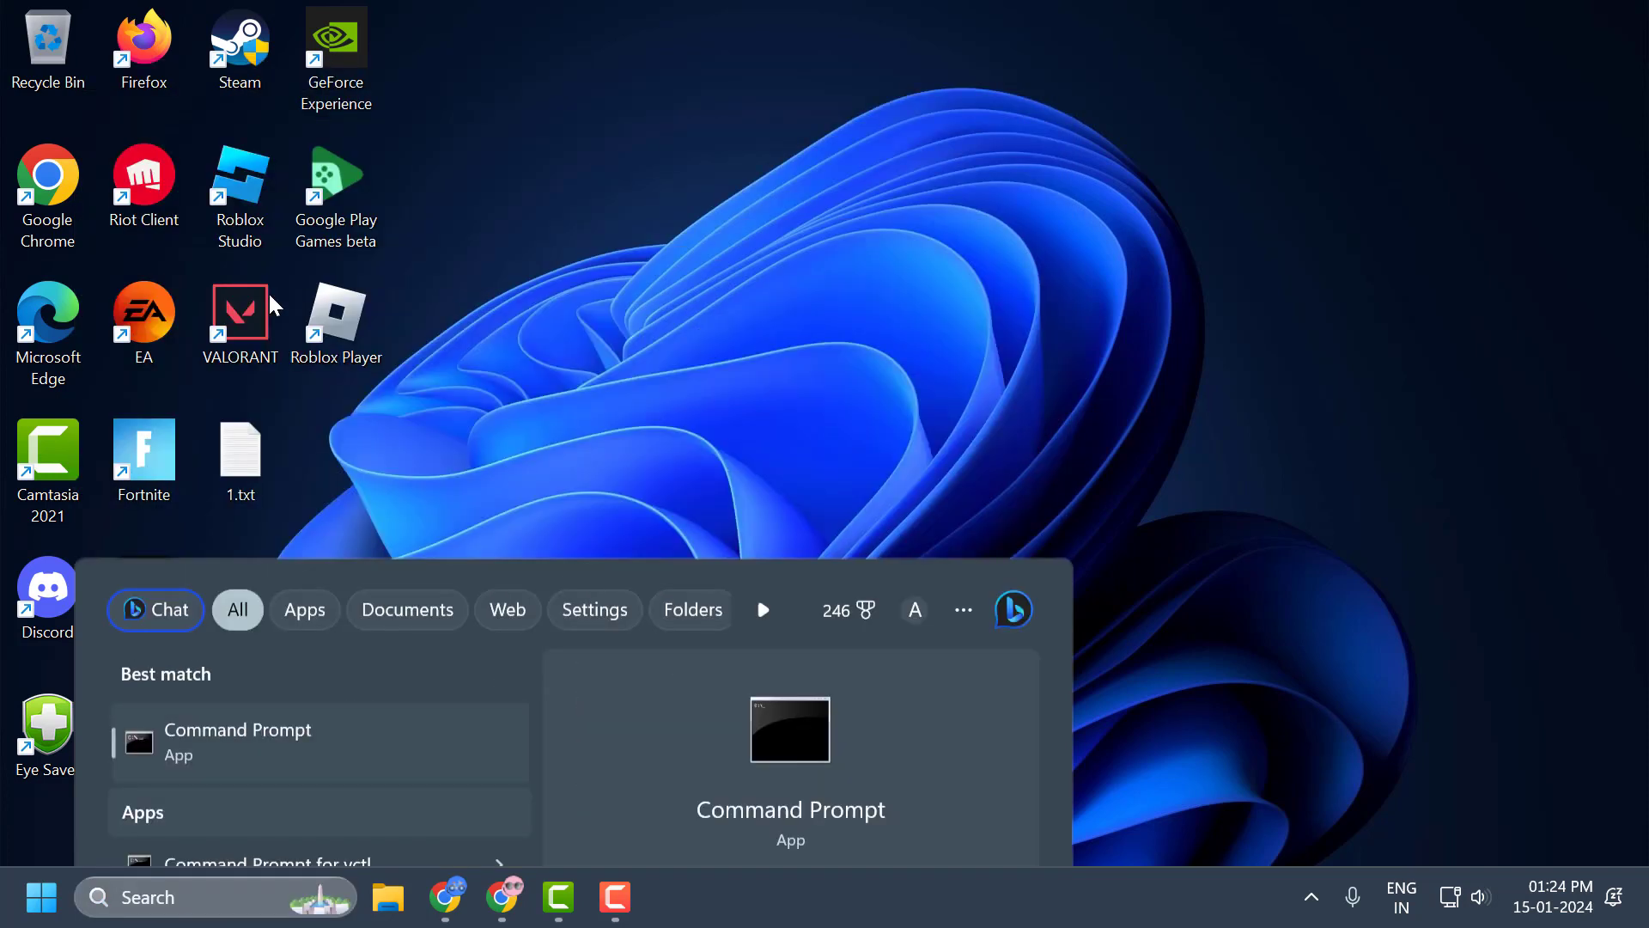
{"action": "left_click", "coordinate": [237, 742]}
{"action": "type", "text": "sc"}
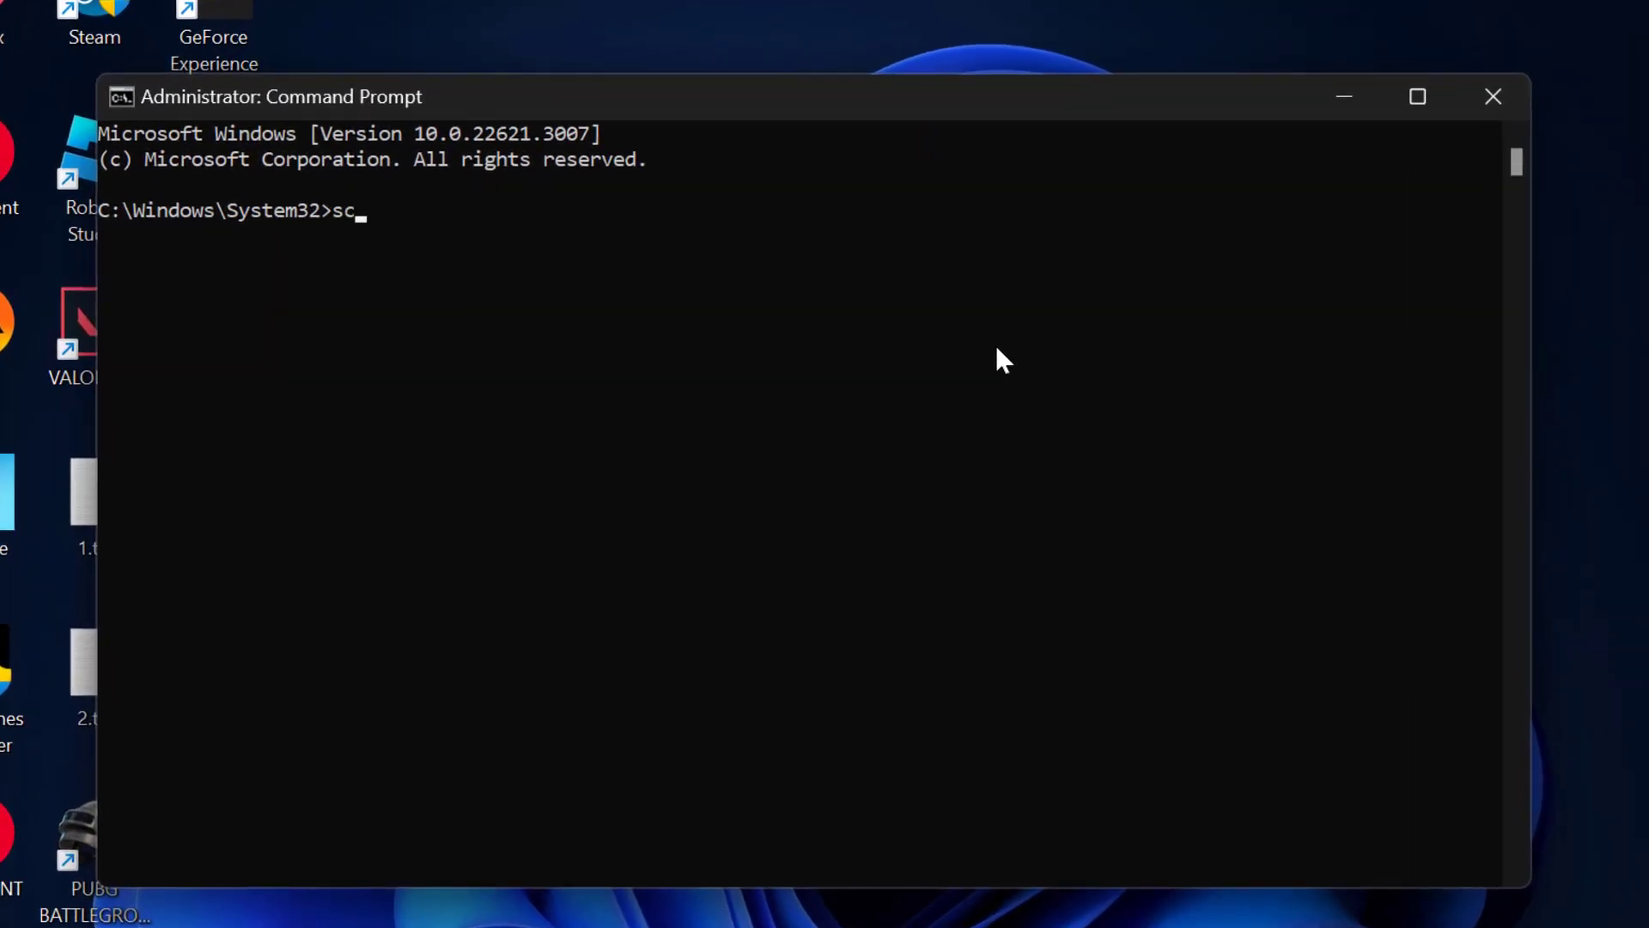
Run 'sc delete vgc' to remove the Vanguard vgc service
{"action": "type", "text": "dele"}
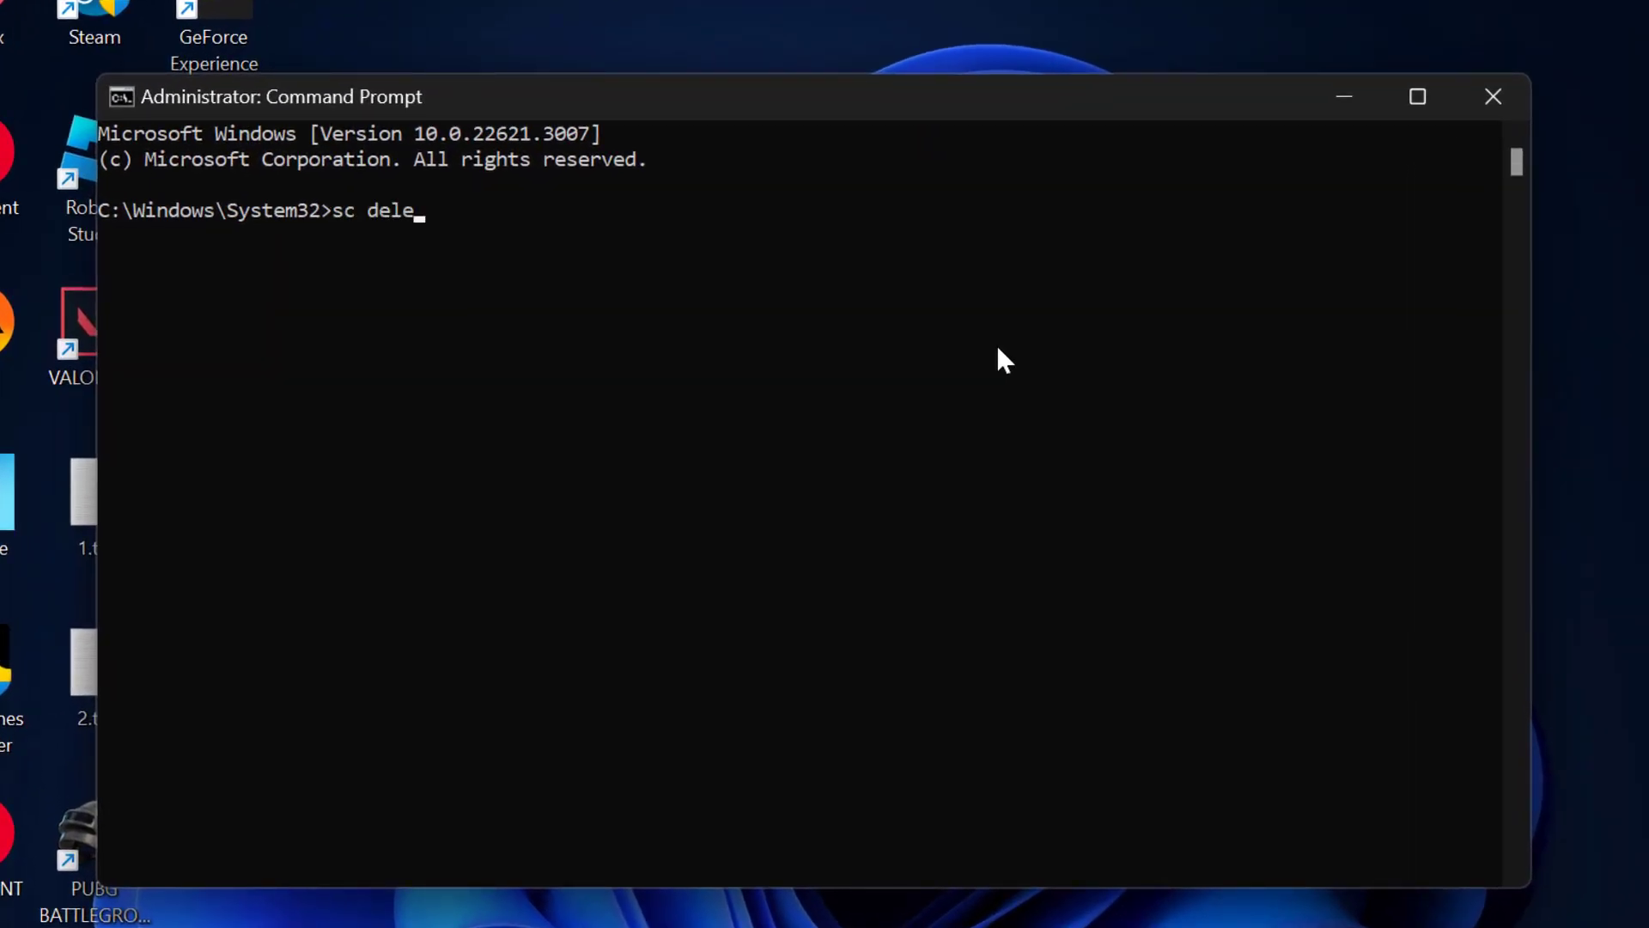
{"action": "type", "text": "te g"}
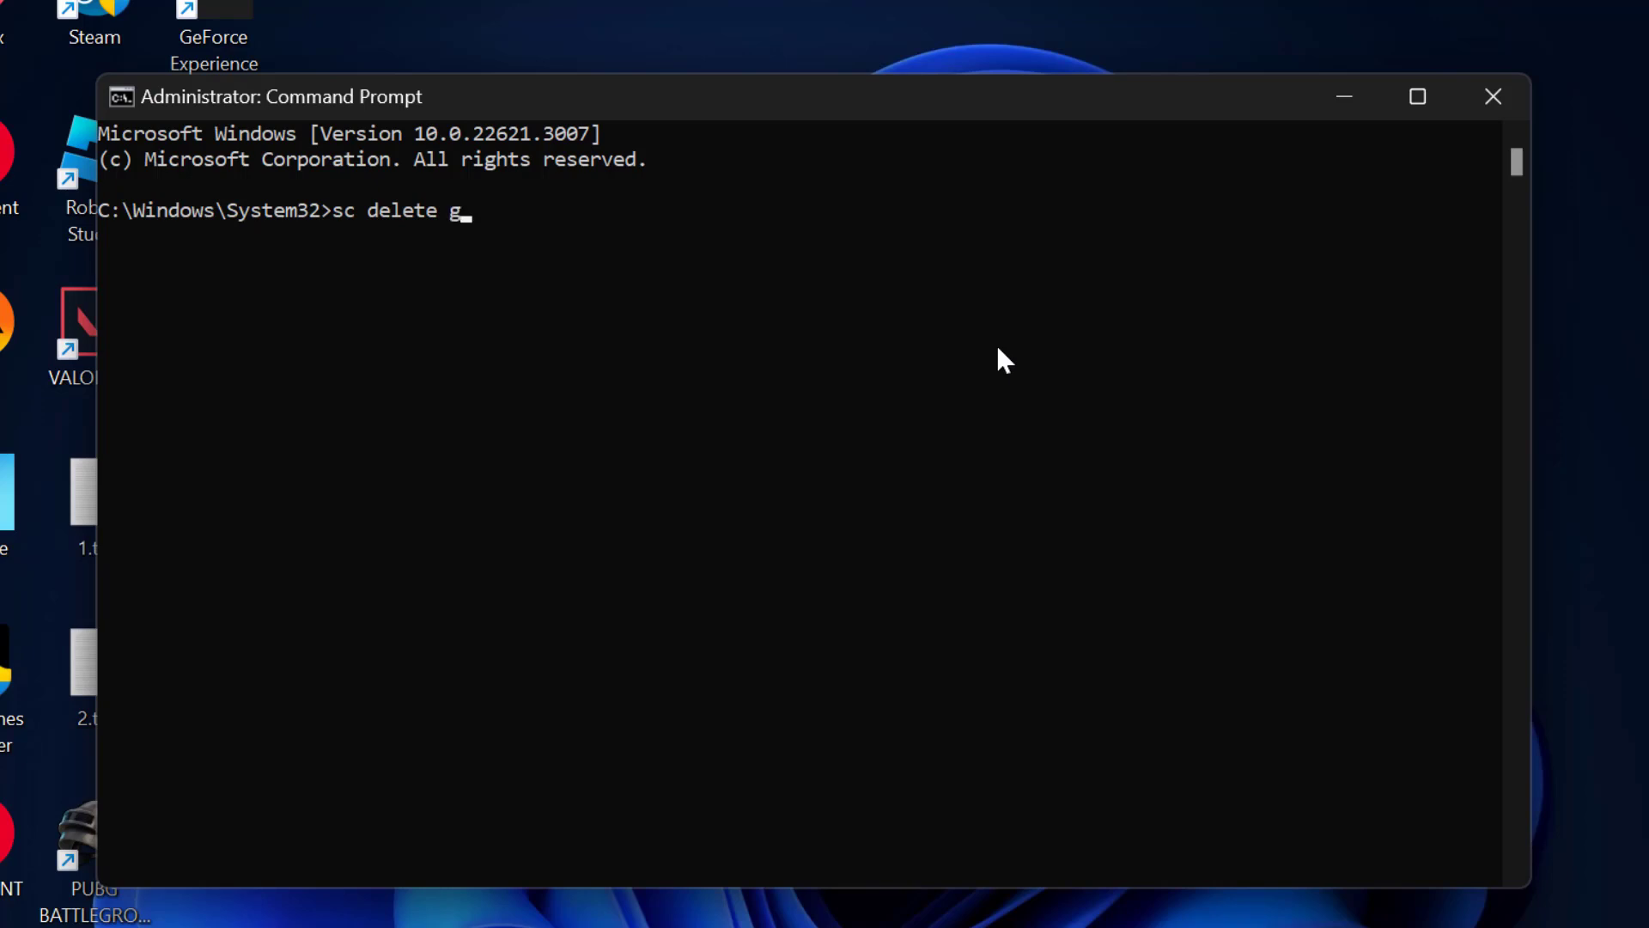
{"action": "type", "text": "v"}
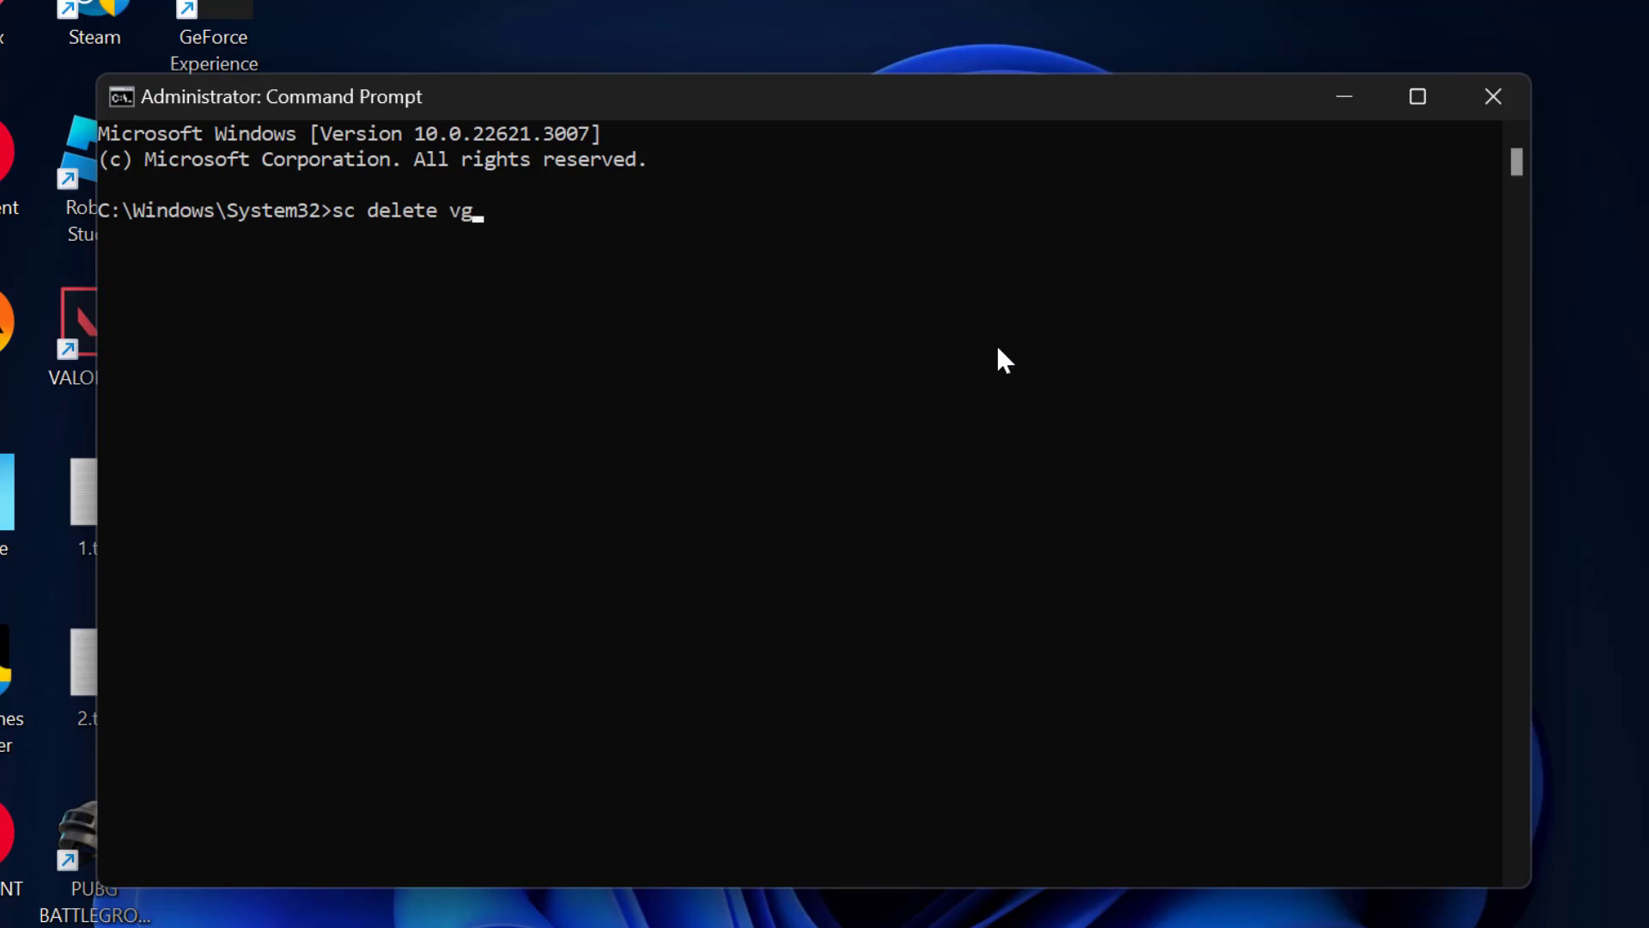
{"action": "type", "text": "c"}
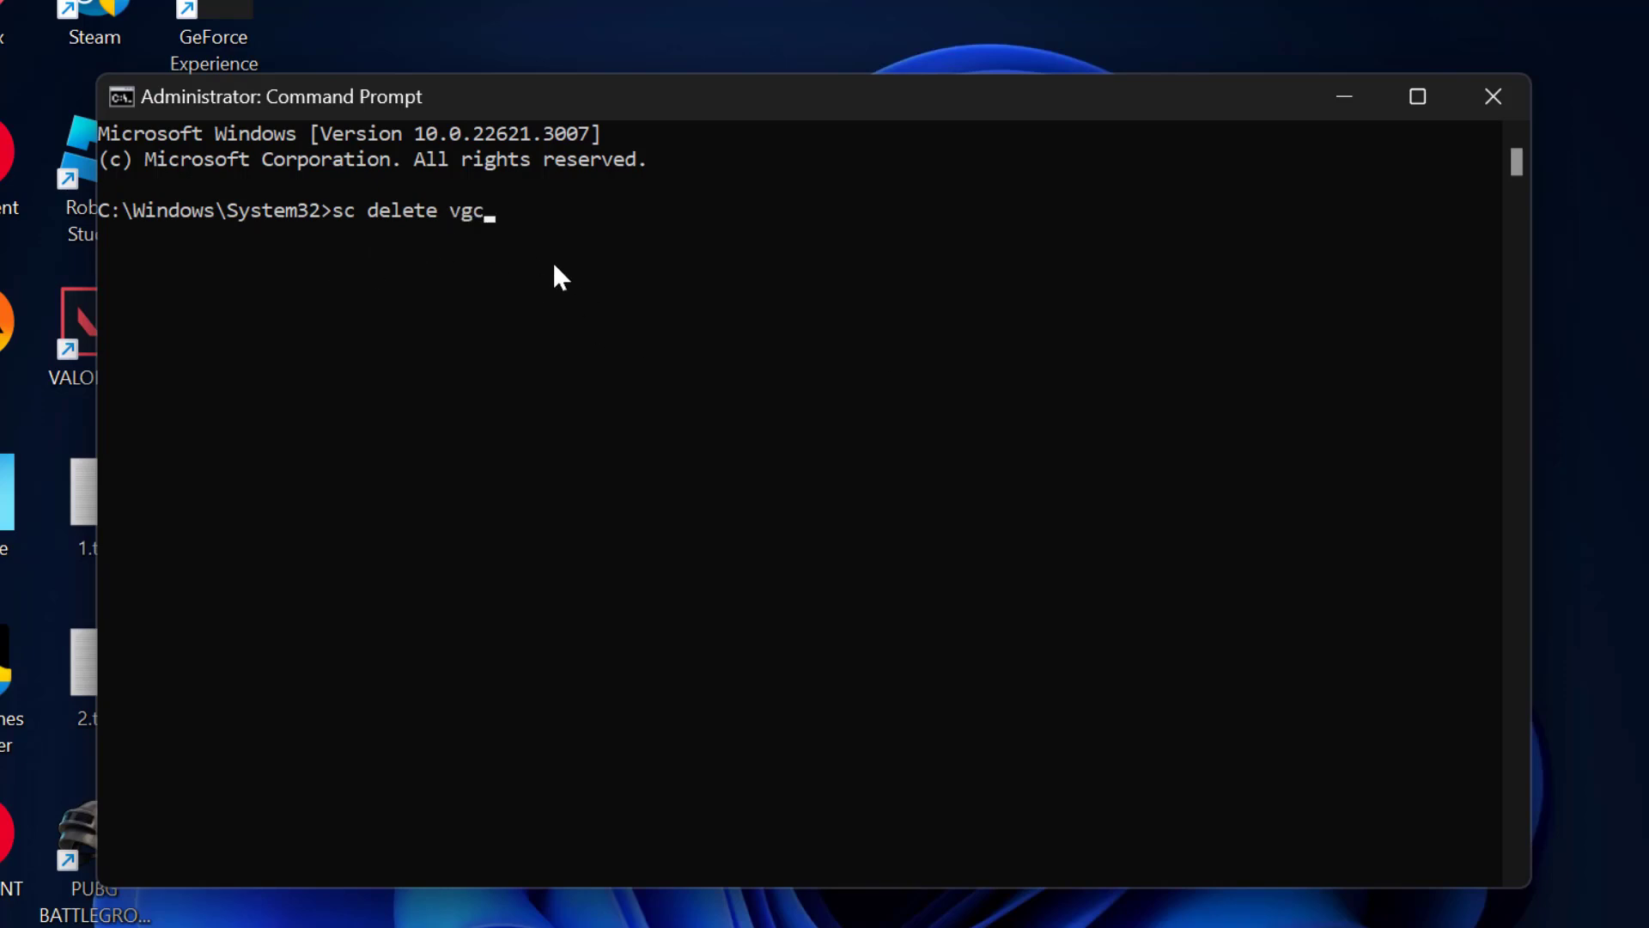
{"action": "key", "text": "Return"}
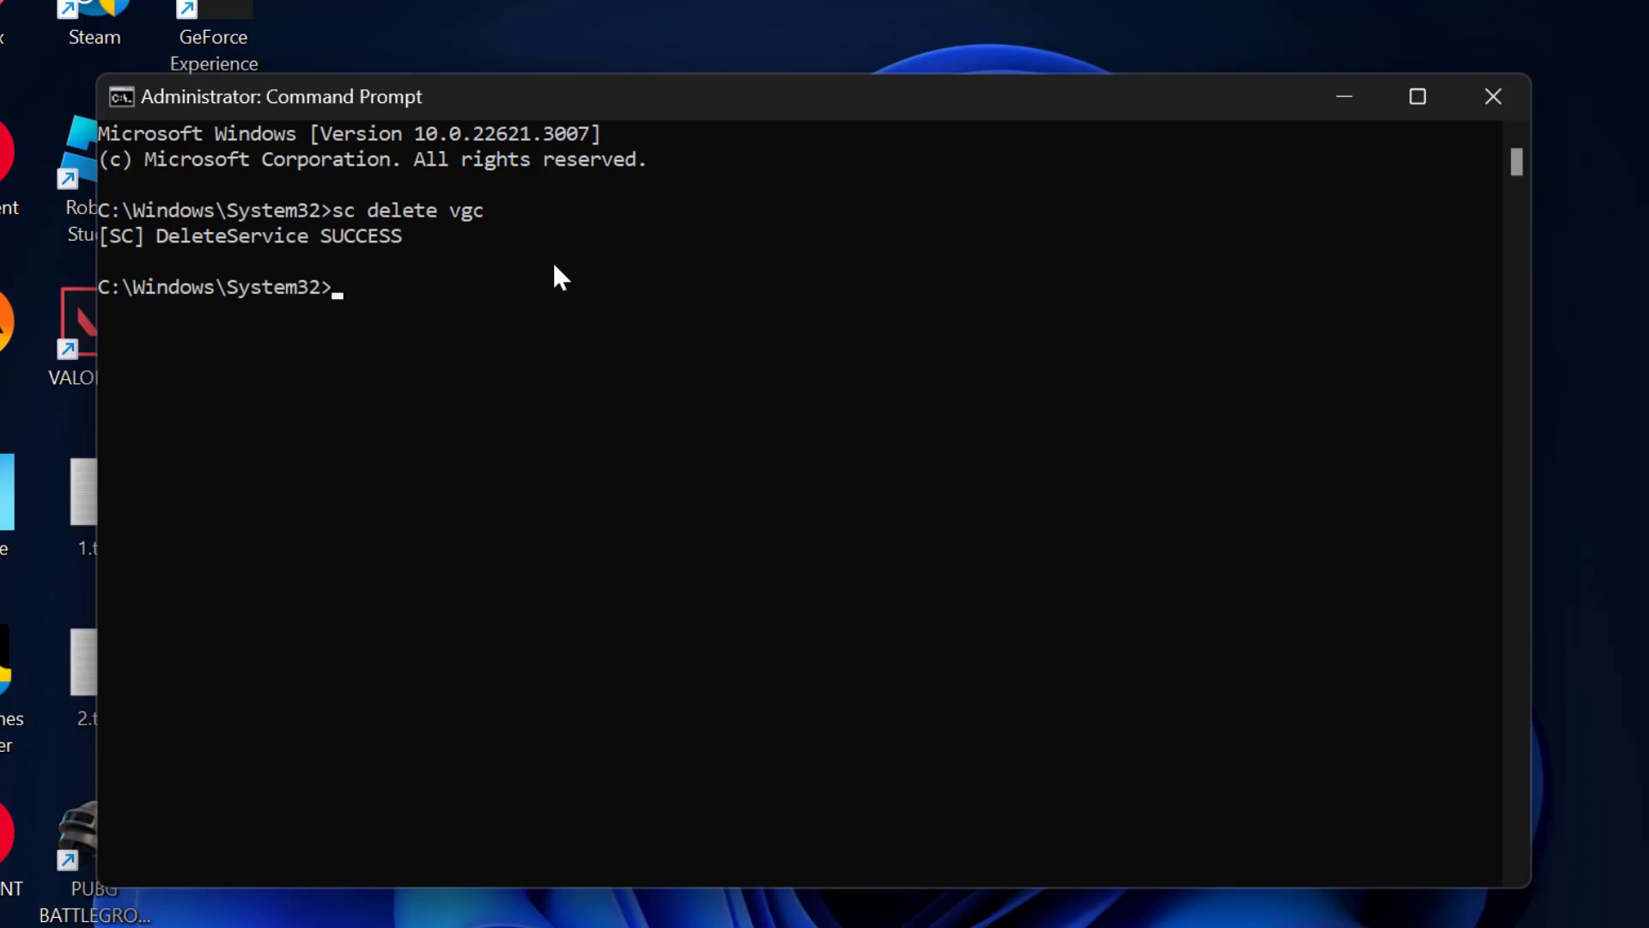
Run 'sc delete vgk' to remove the vgk service, then close Command Prompt
{"action": "type", "text": "sc delete"}
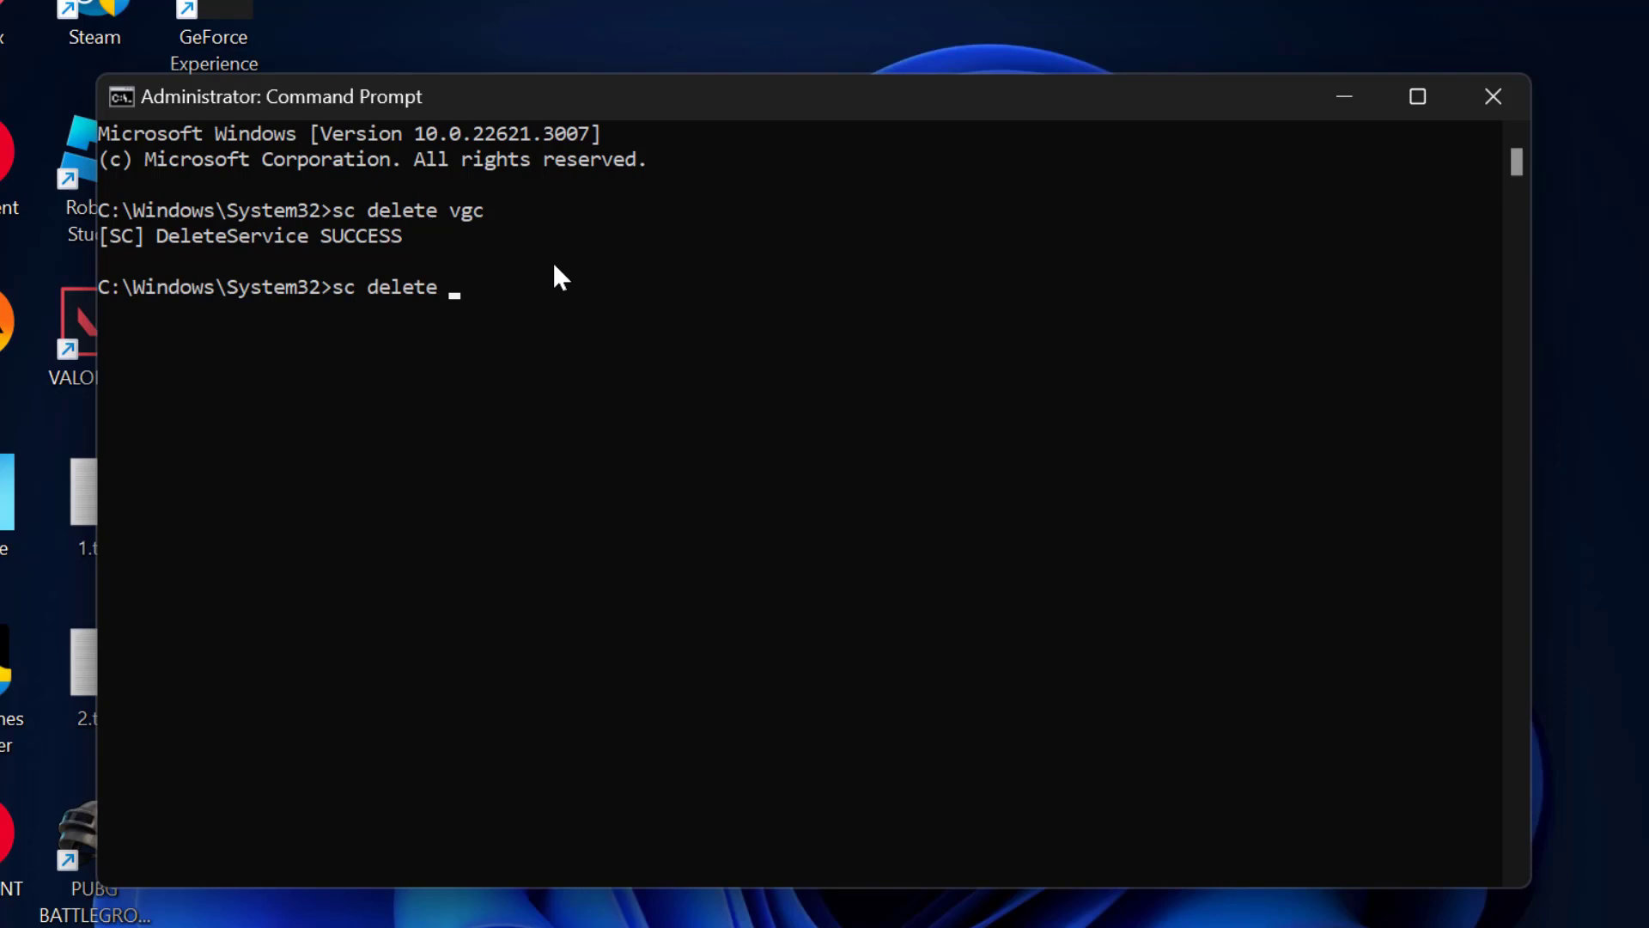
{"action": "type", "text": "vgk"}
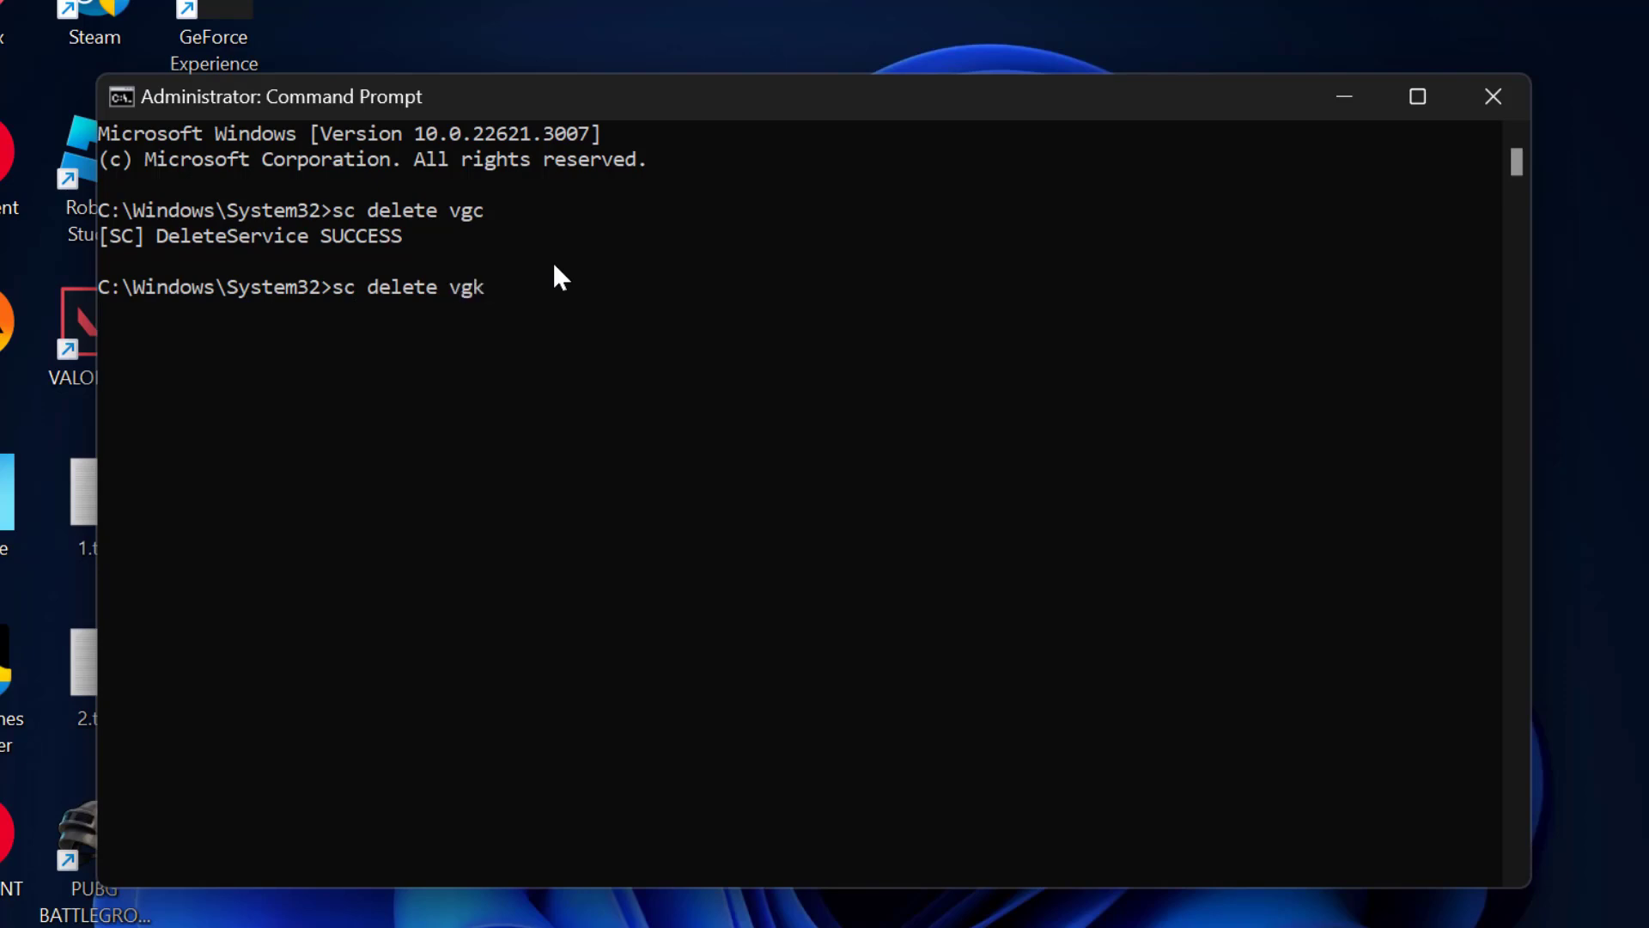
{"action": "key", "text": "Return"}
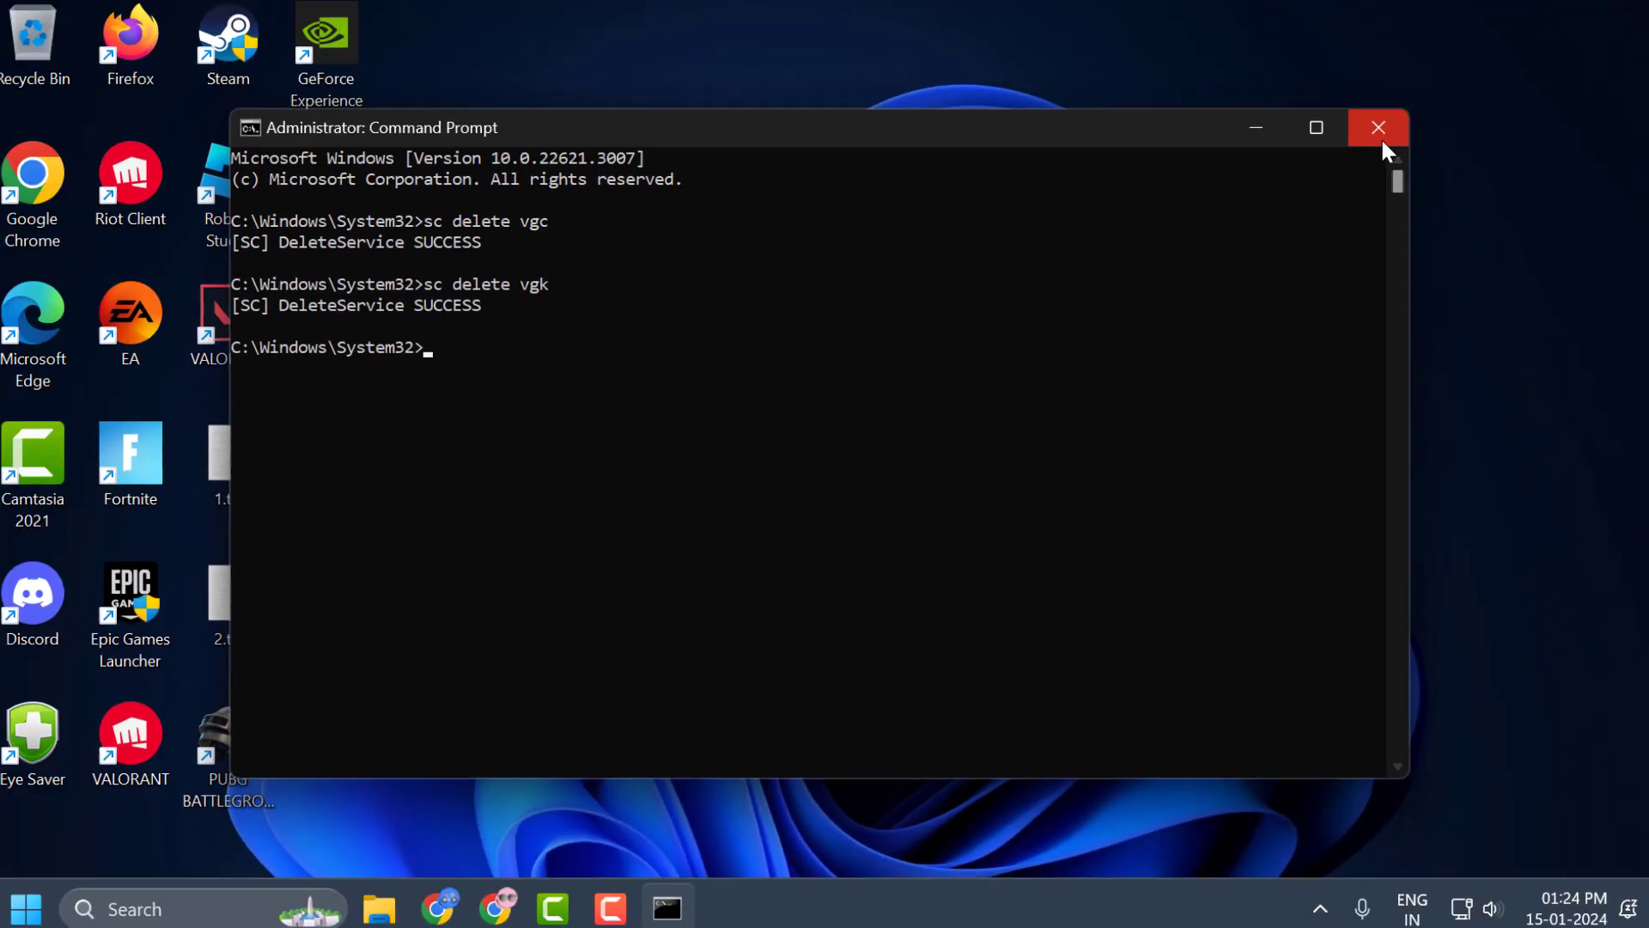
{"action": "left_click", "coordinate": [1377, 127]}
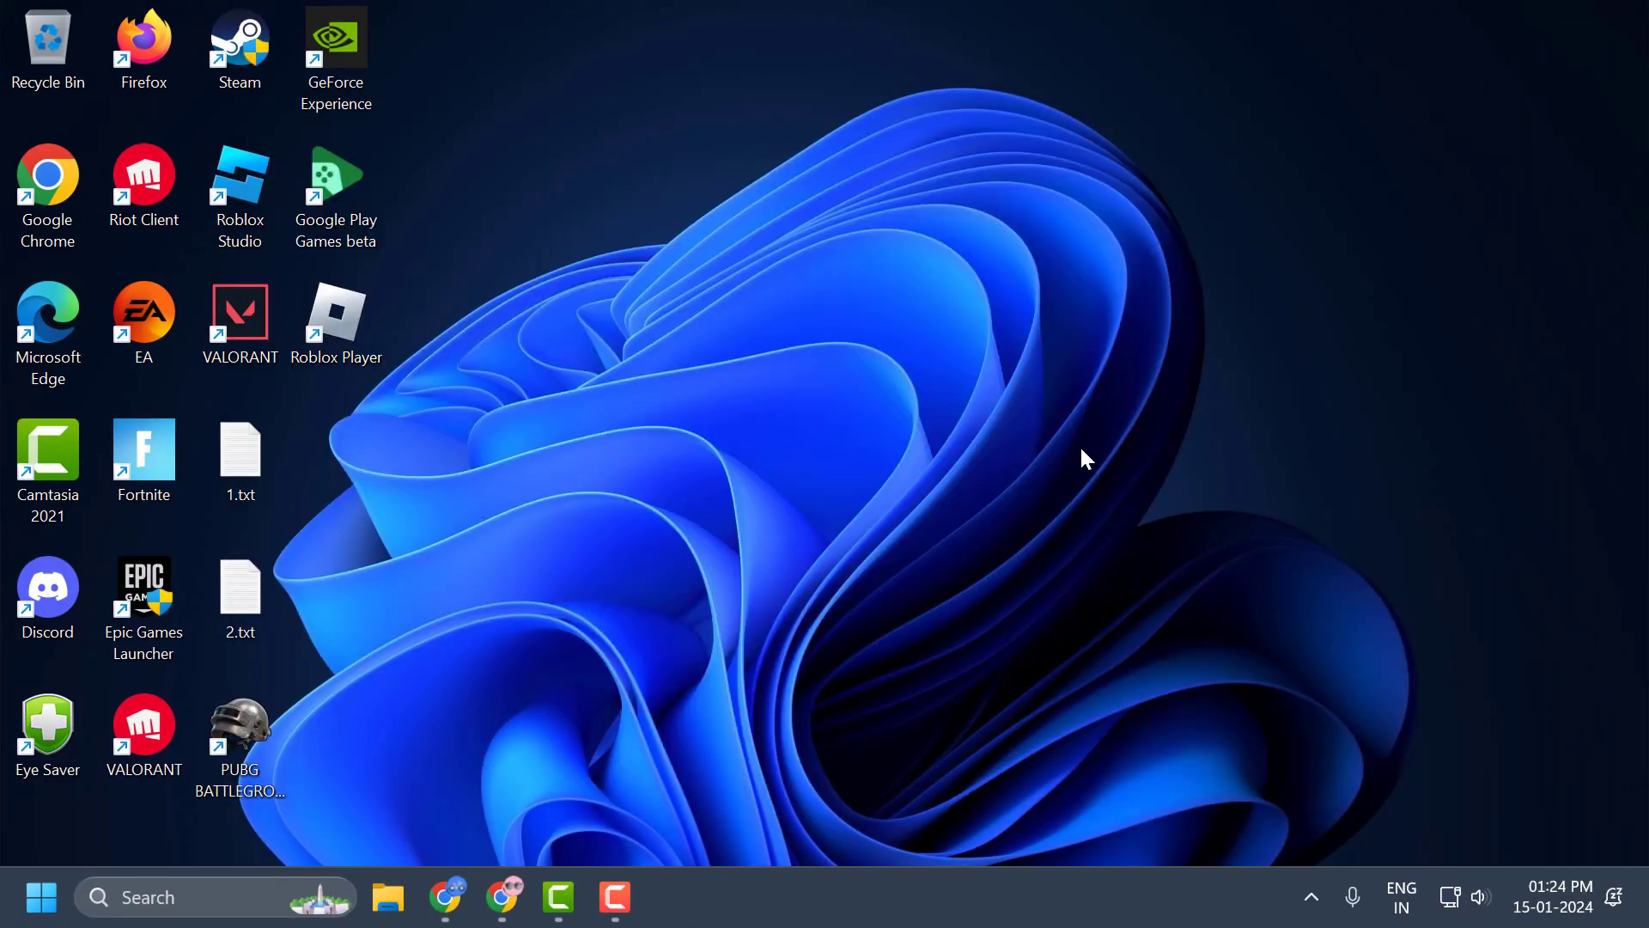
{"action": "mouse_move", "coordinate": [690, 552]}
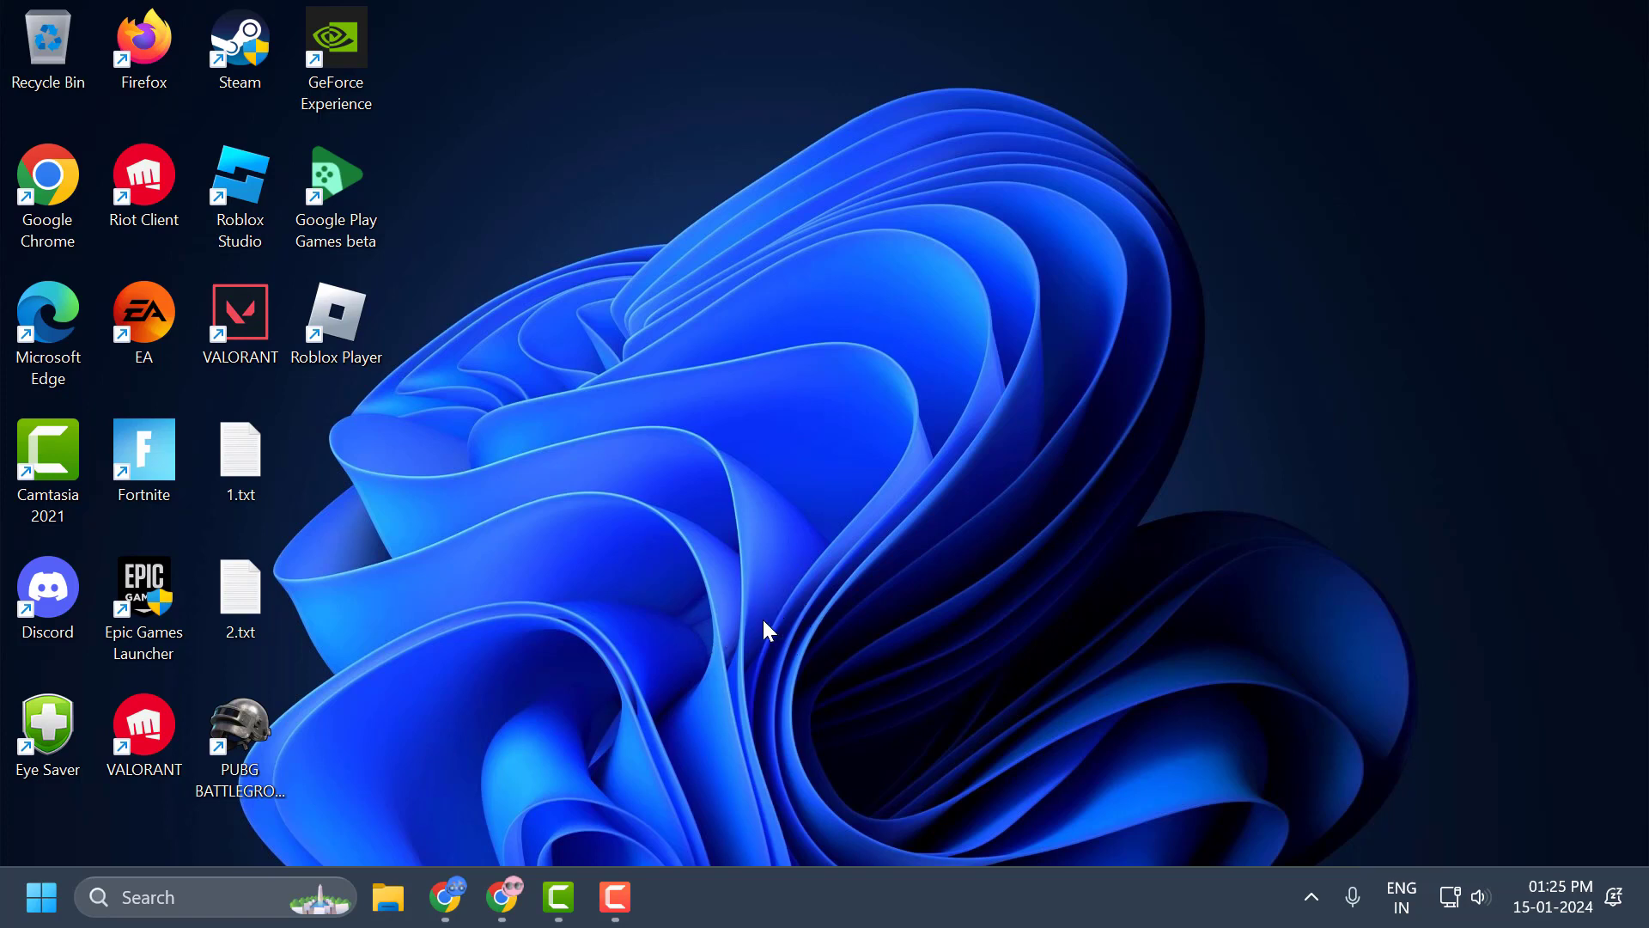
{"action": "mouse_move", "coordinate": [832, 644]}
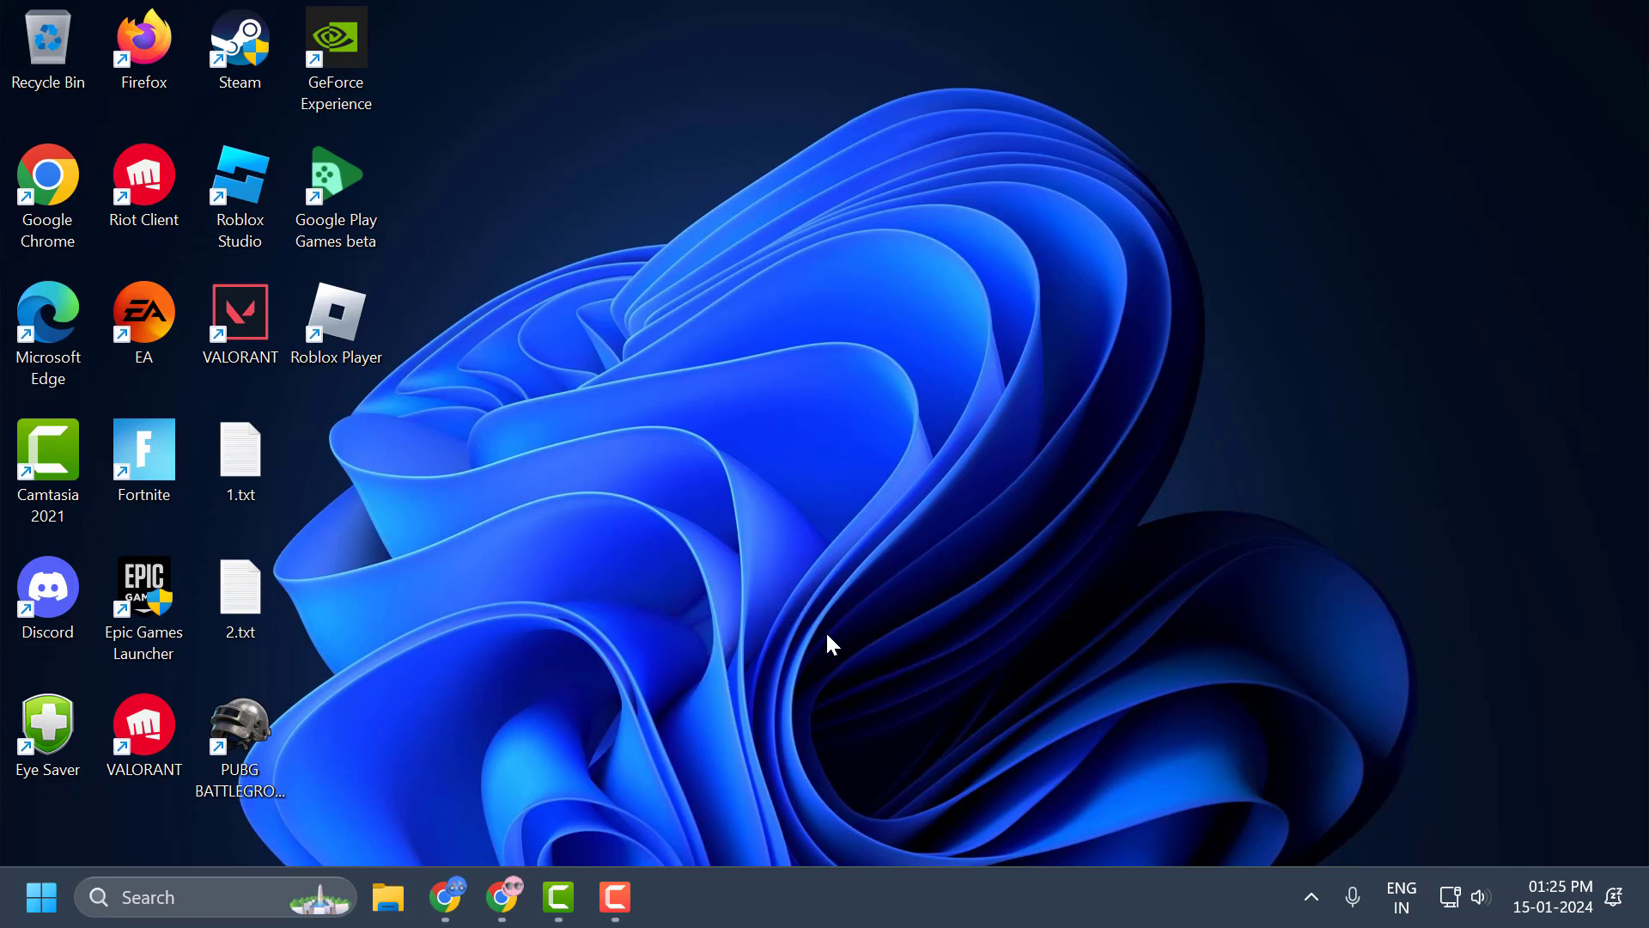
{"action": "mouse_move", "coordinate": [388, 897]}
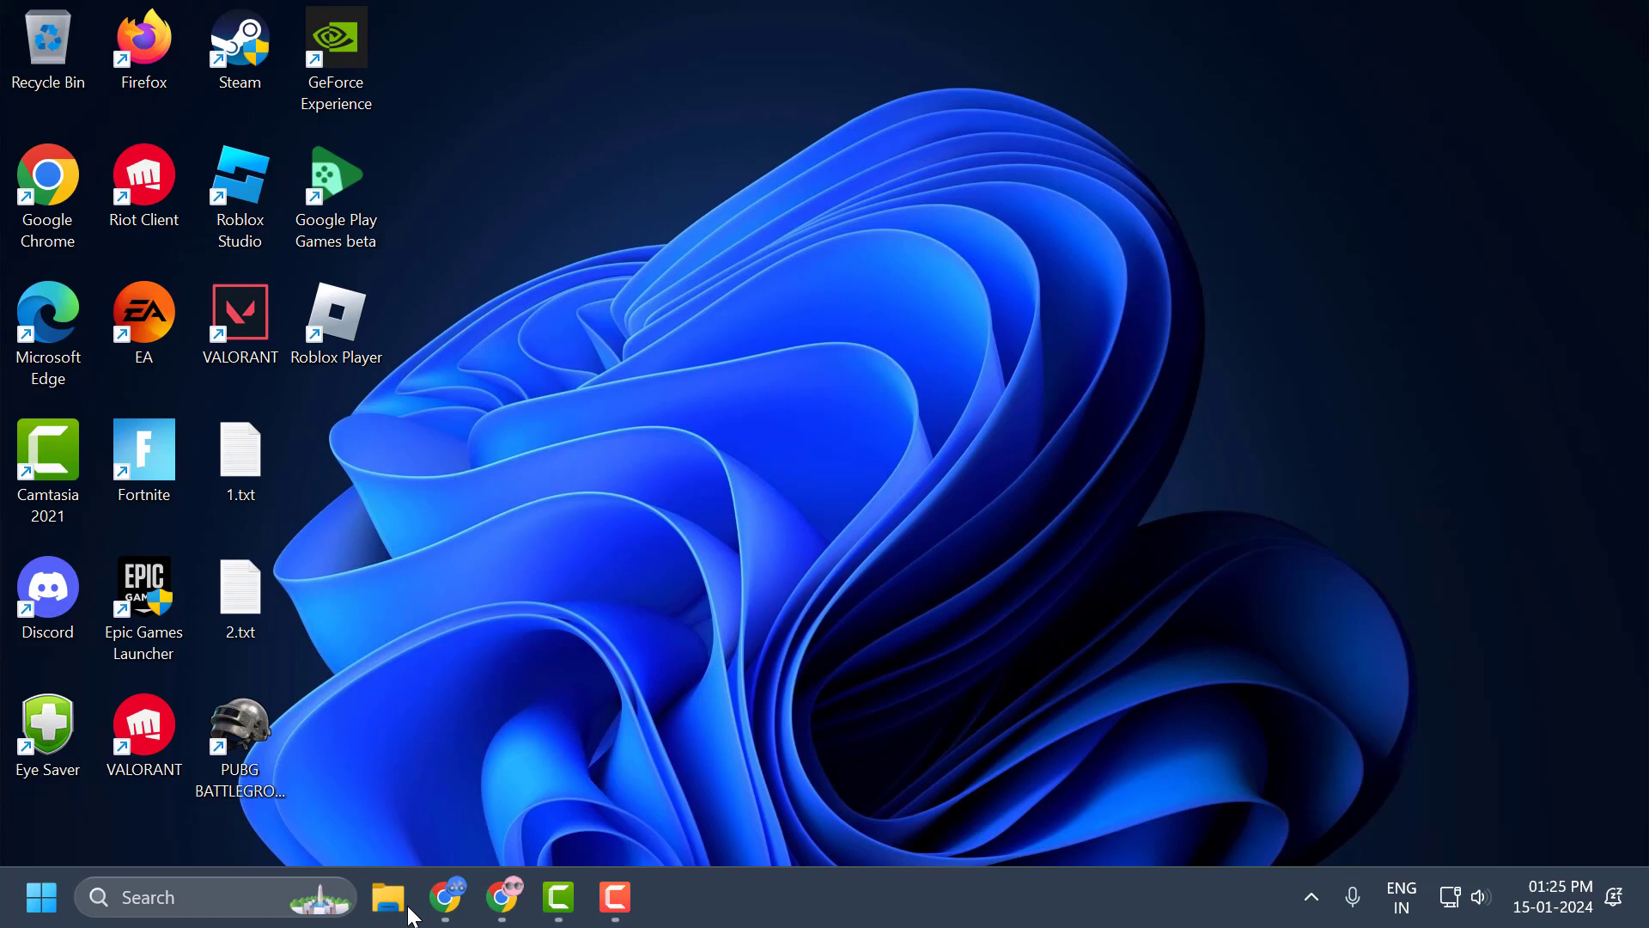
Navigate File Explorer to Local Disk (C:) > Program Files
{"action": "left_click", "coordinate": [388, 896]}
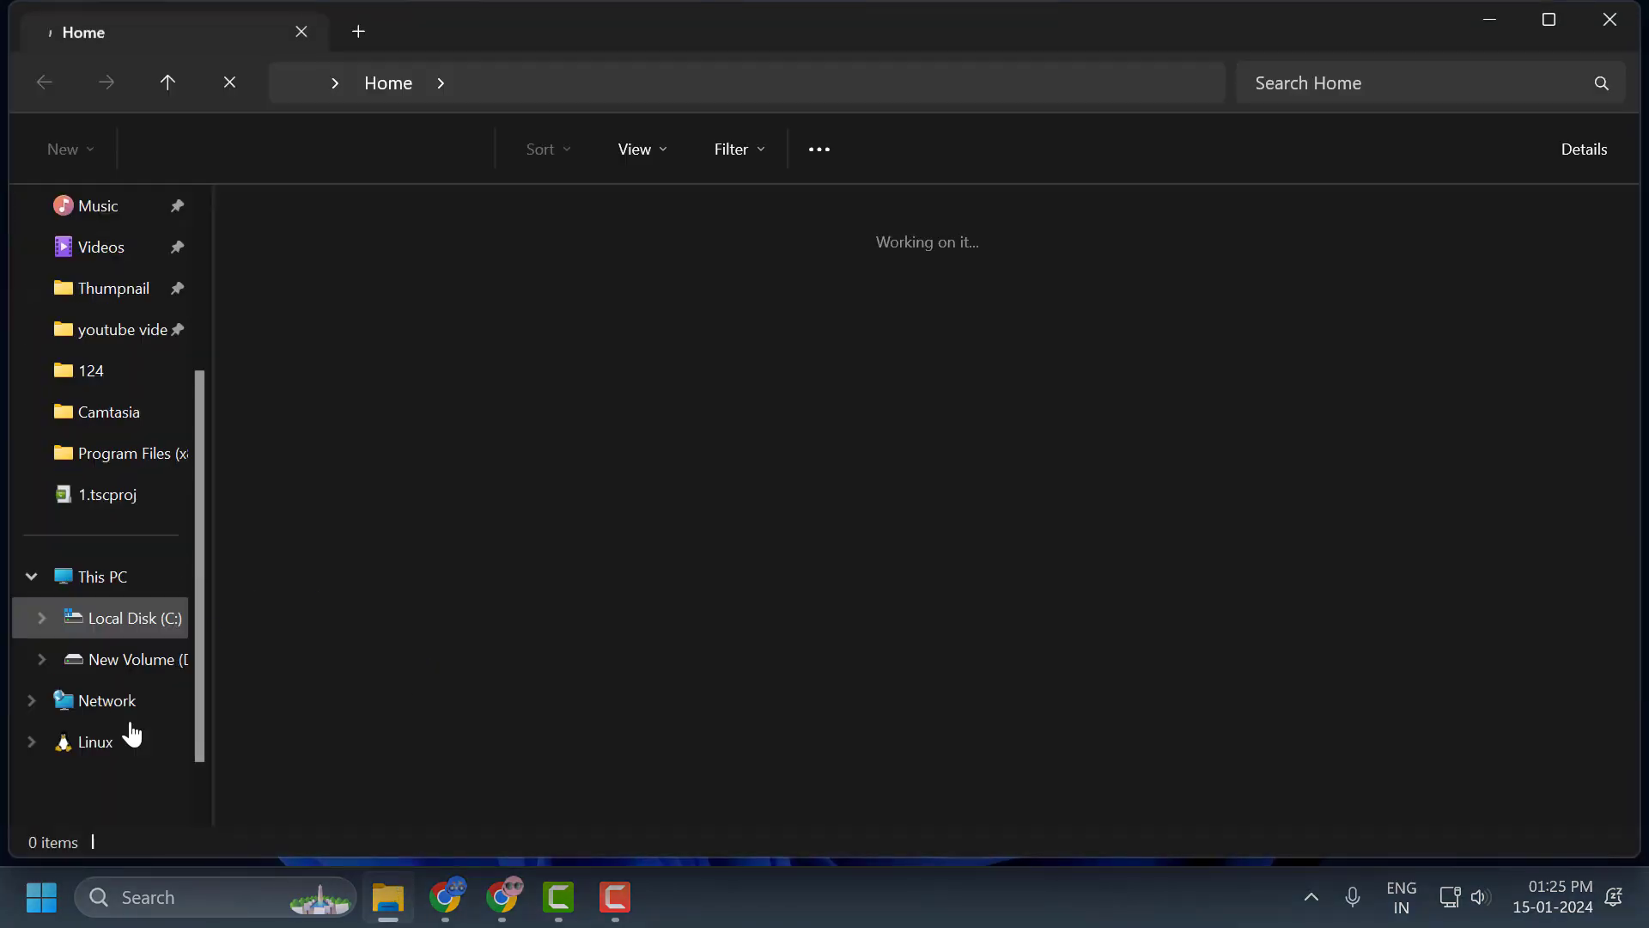
{"action": "left_click", "coordinate": [133, 617]}
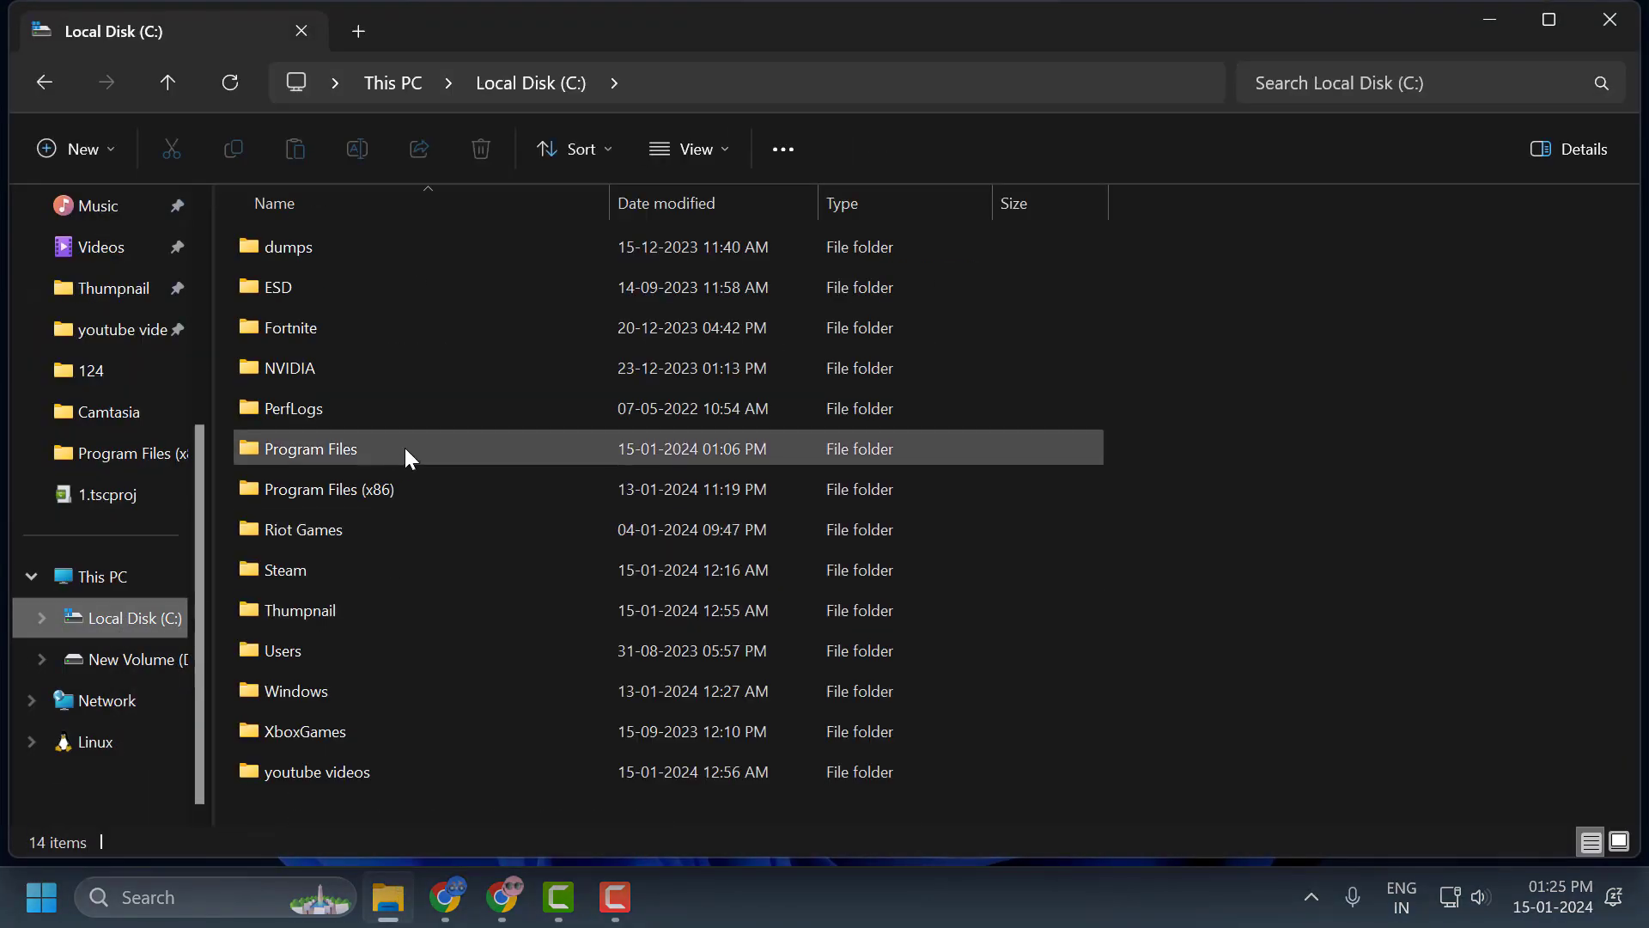
{"action": "mouse_move", "coordinate": [338, 462]}
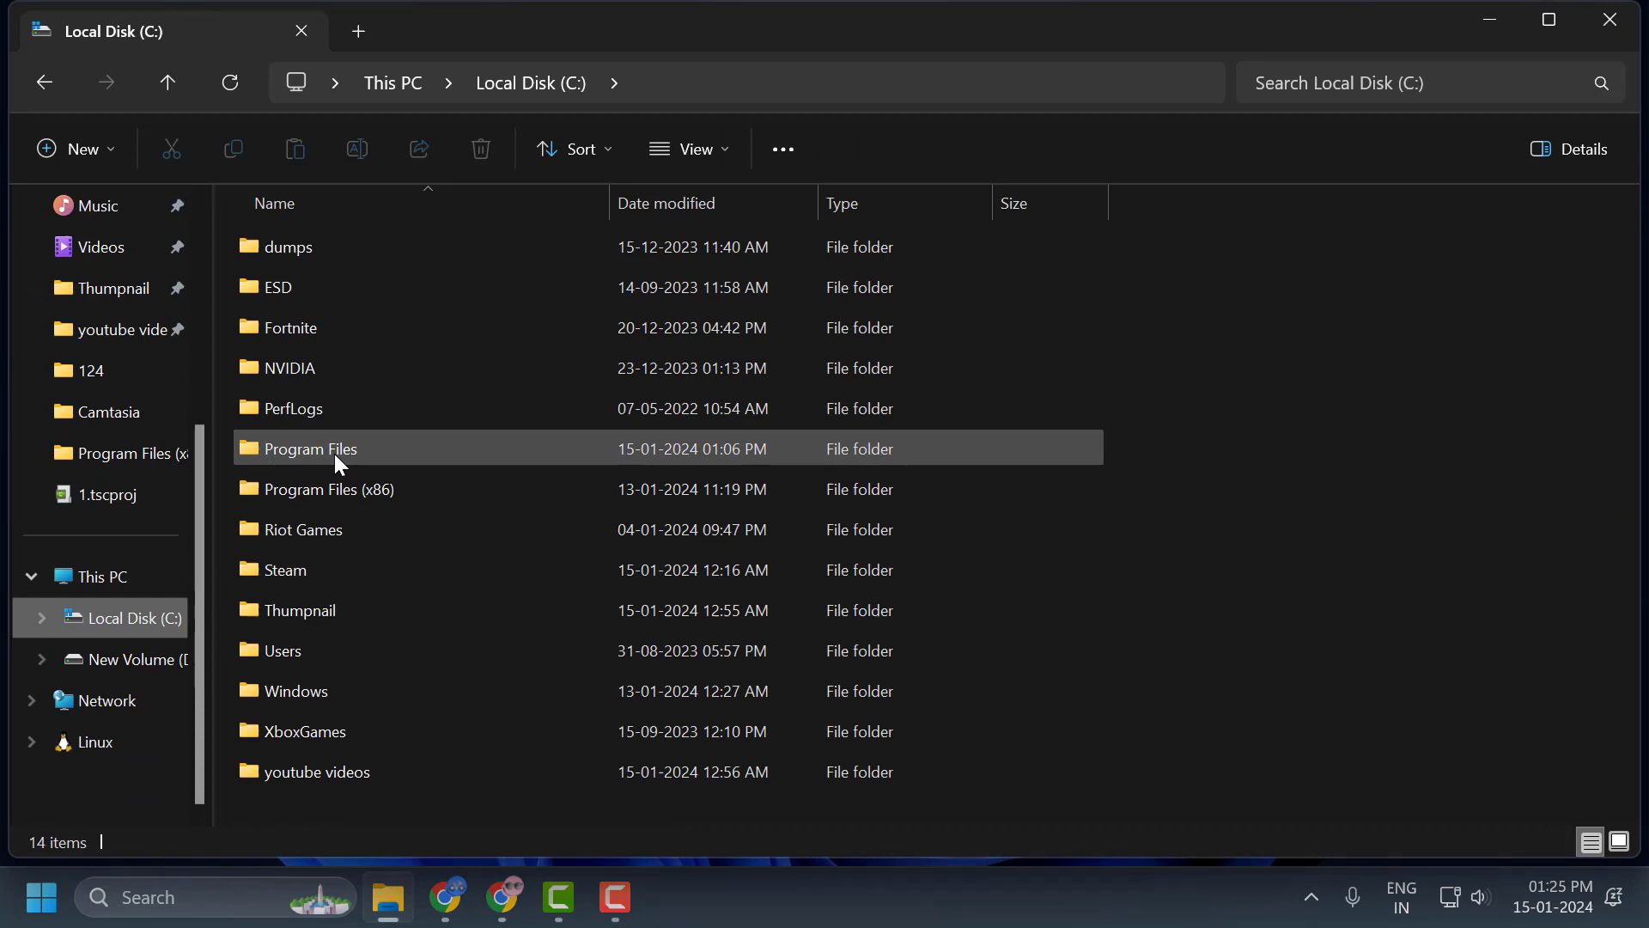
{"action": "double_click", "coordinate": [309, 448]}
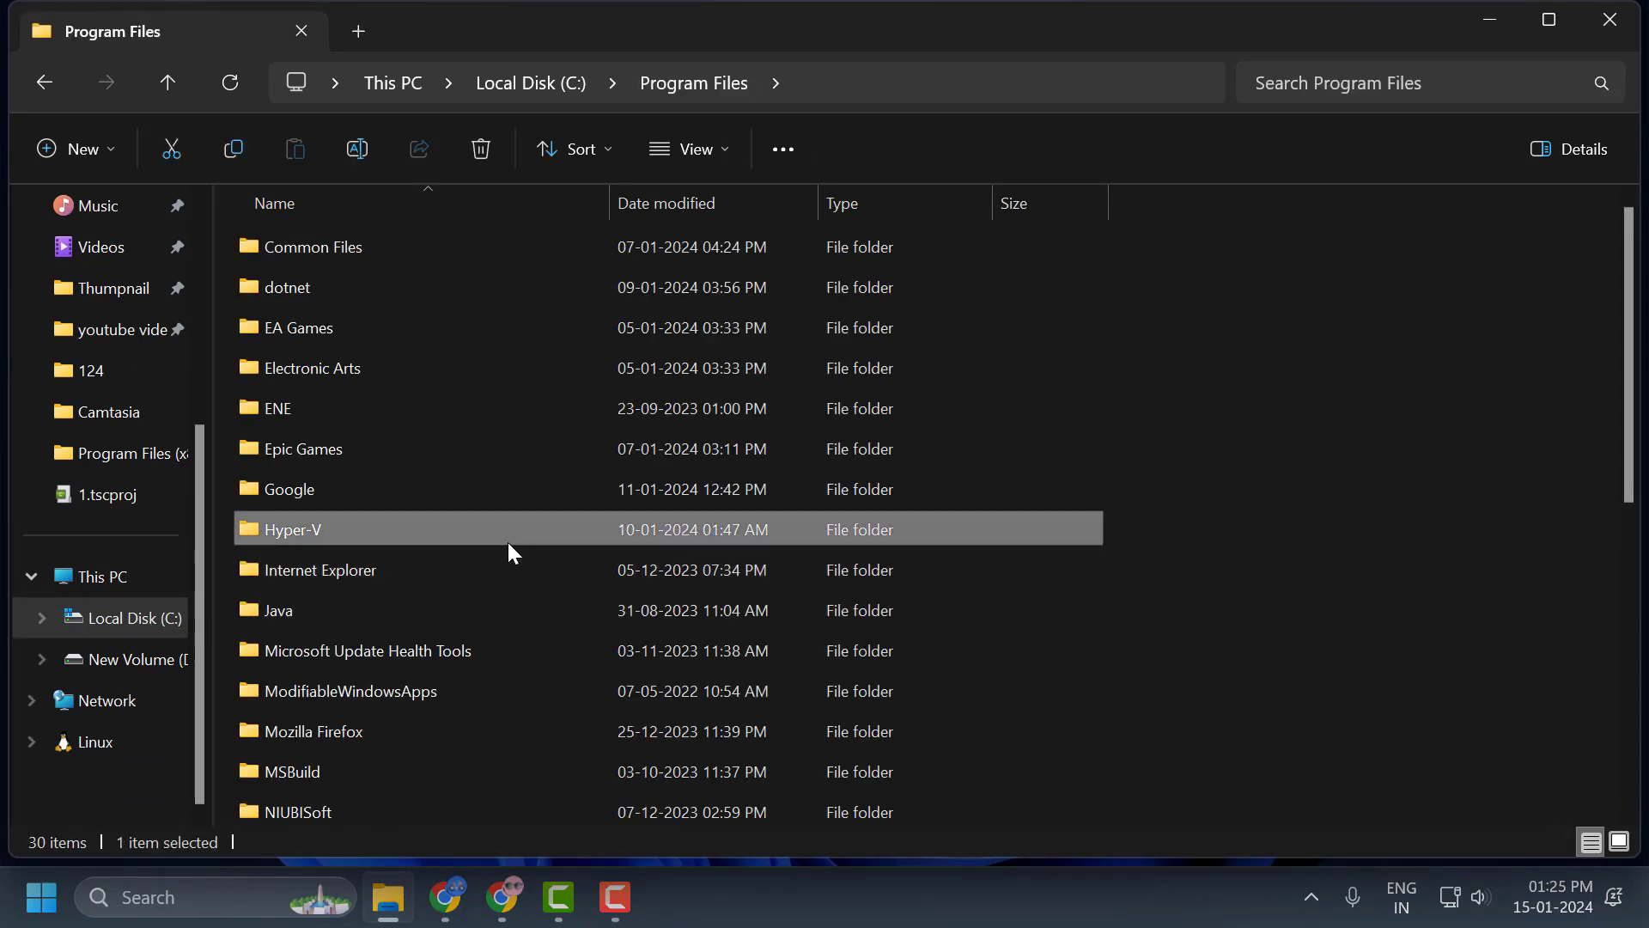
Delete the Riot Vanguard folder and close File Explorer
{"action": "scroll", "scroll_direction": "down", "scroll_amount": 3}
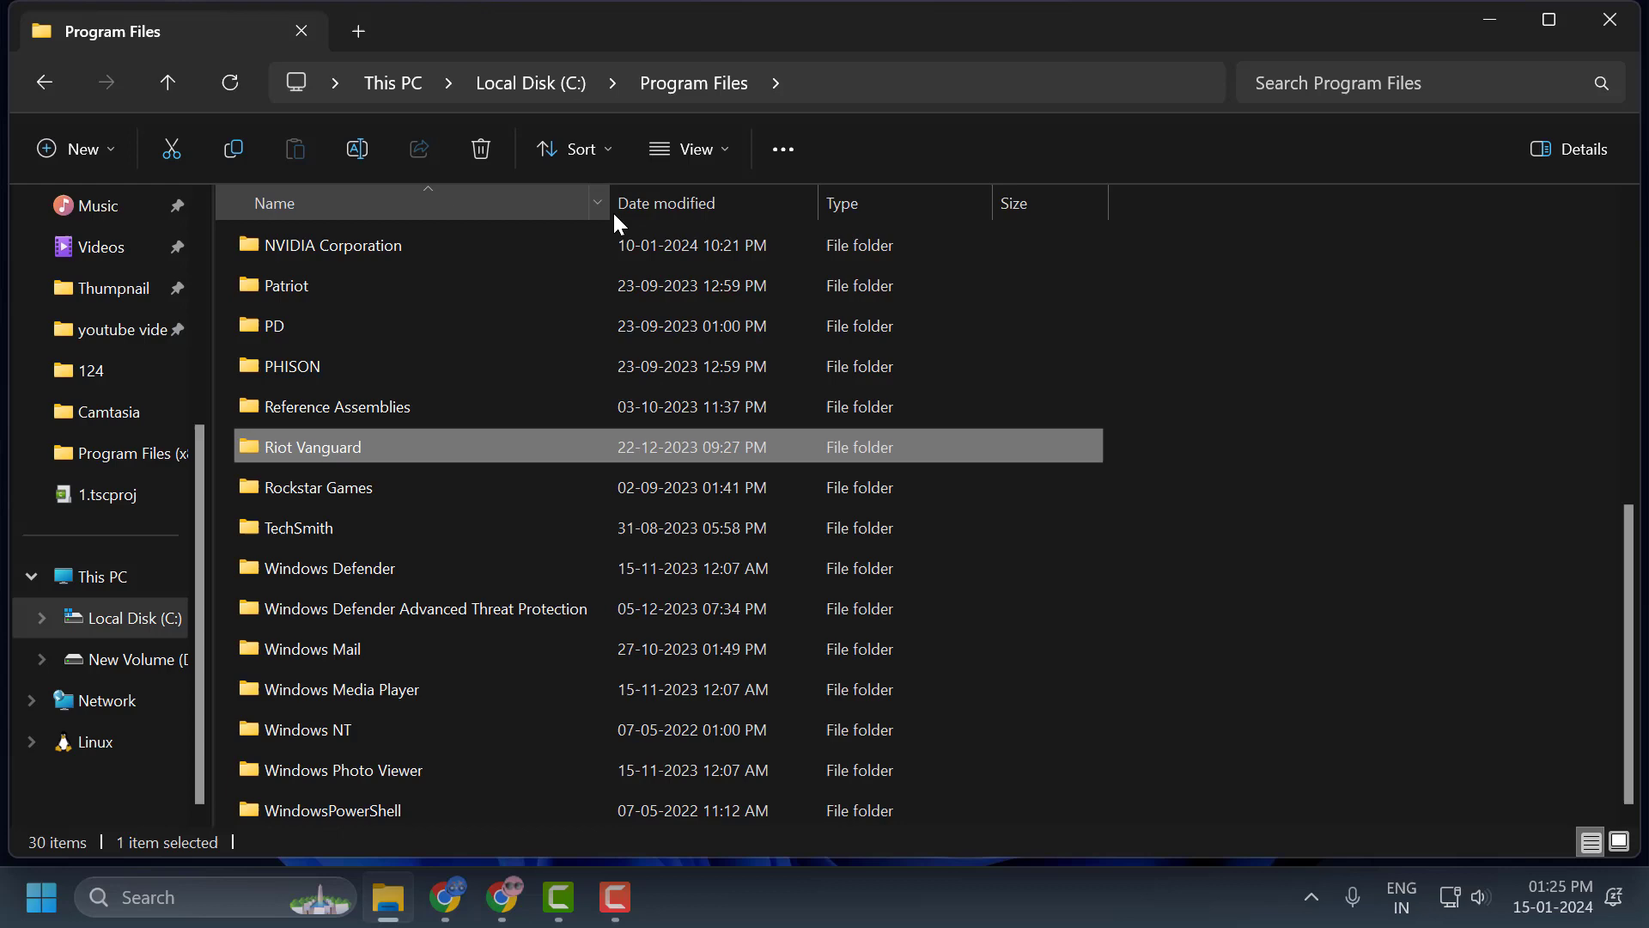
{"action": "left_click", "coordinate": [481, 147]}
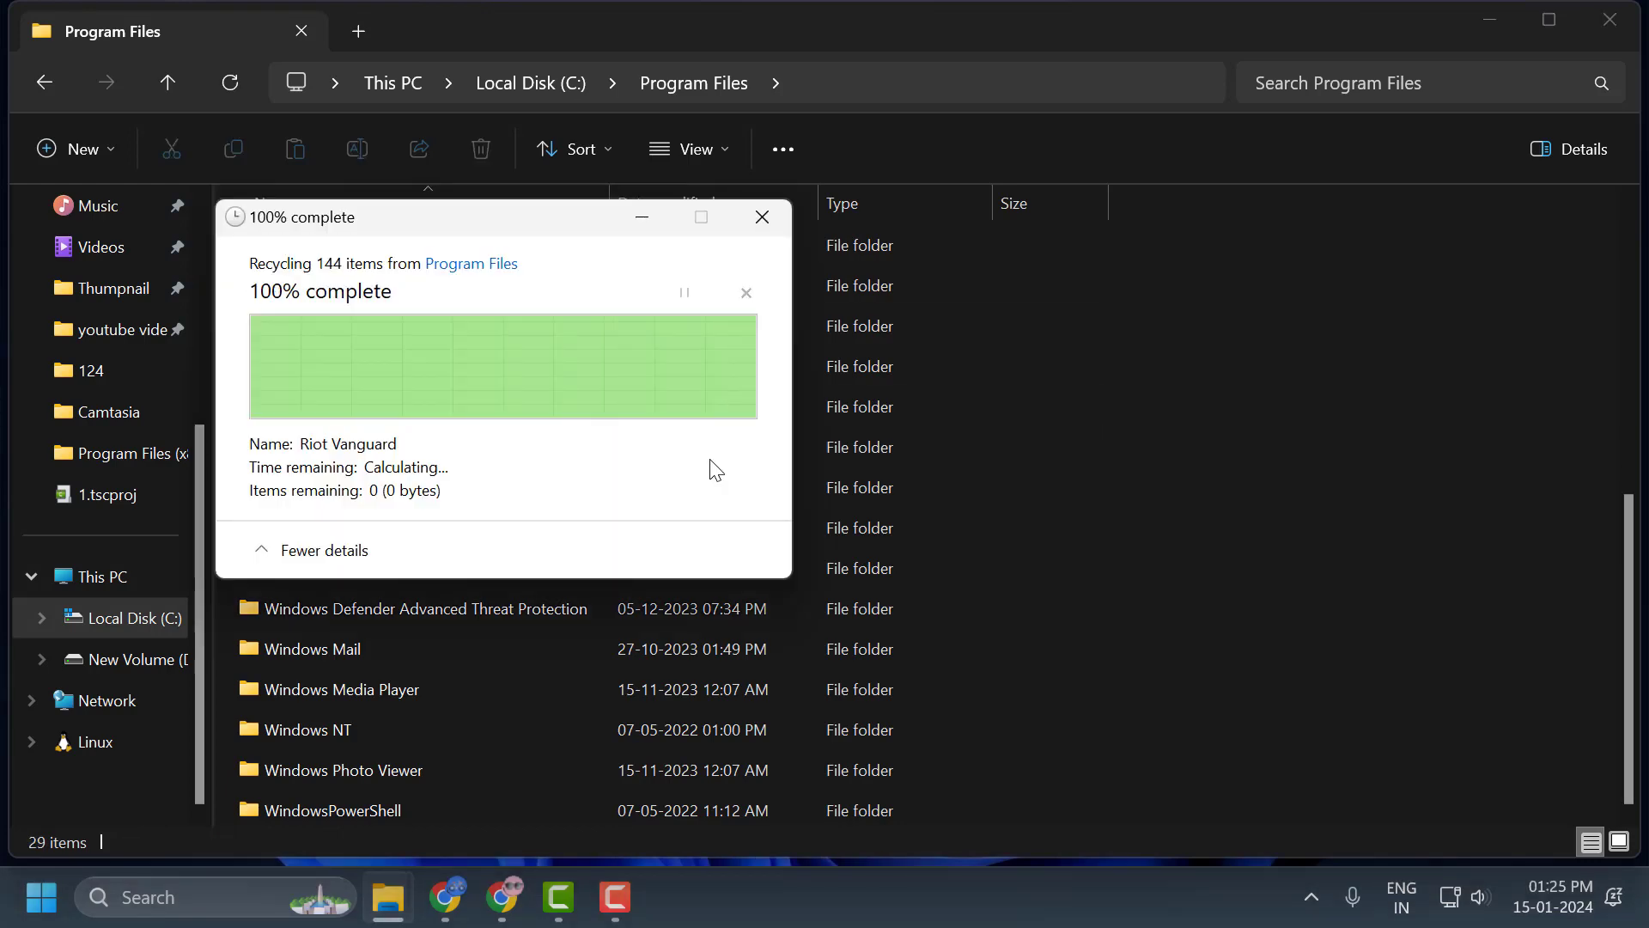
{"action": "left_click", "coordinate": [761, 216]}
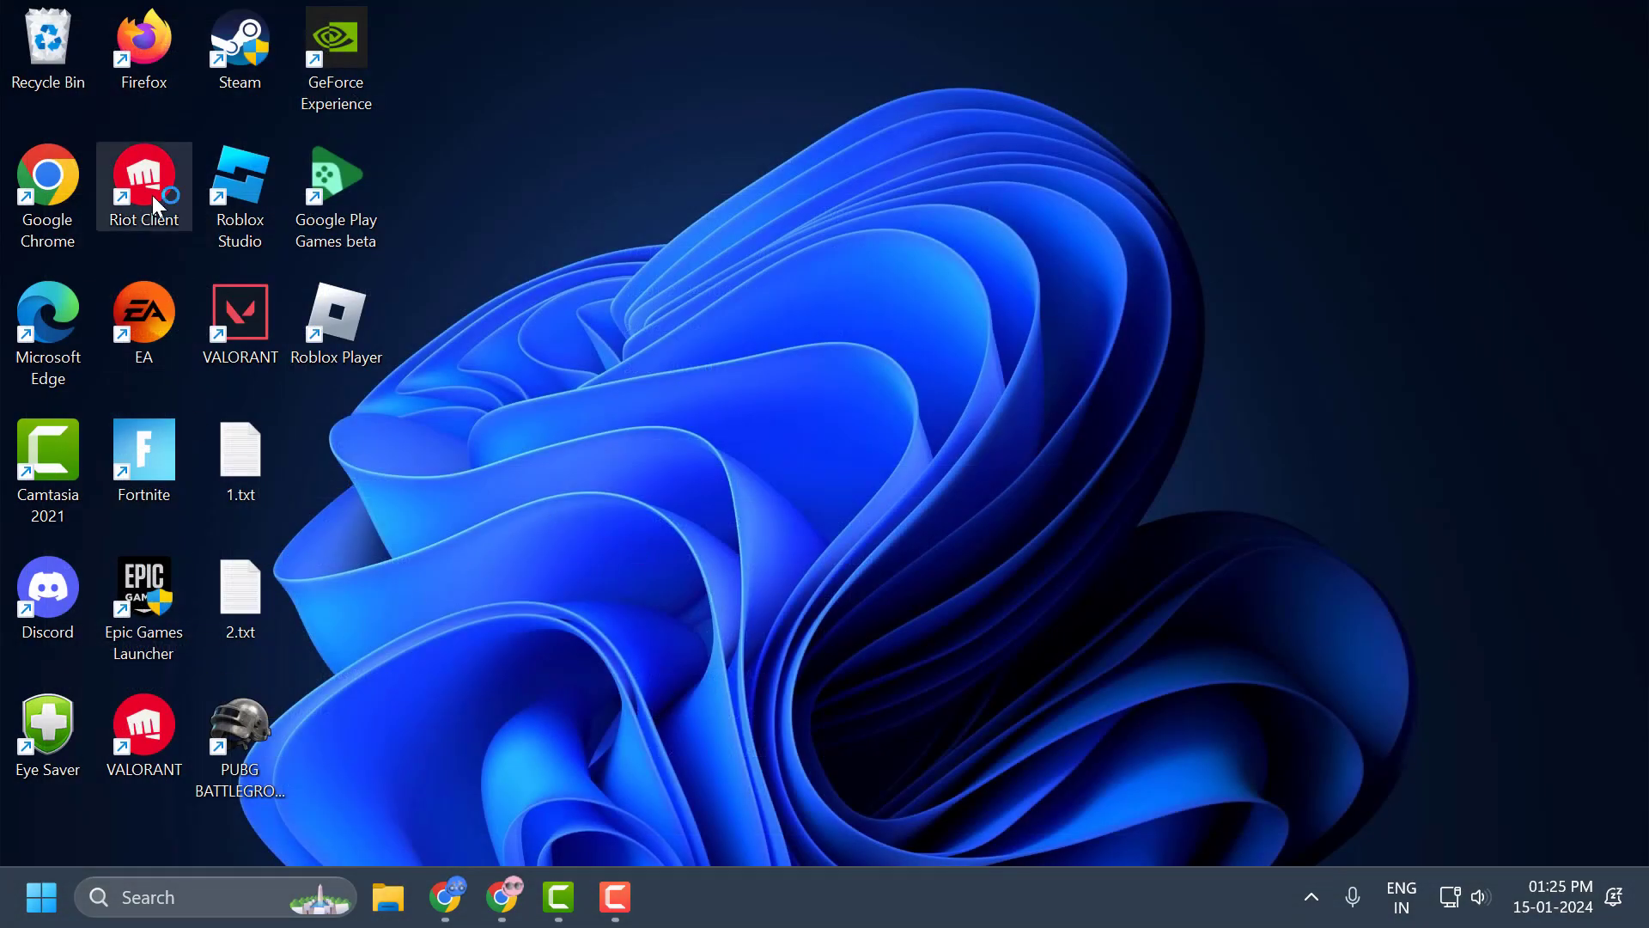
Launch Riot Client and start the VALORANT update from My Games
{"action": "double_click", "coordinate": [143, 183]}
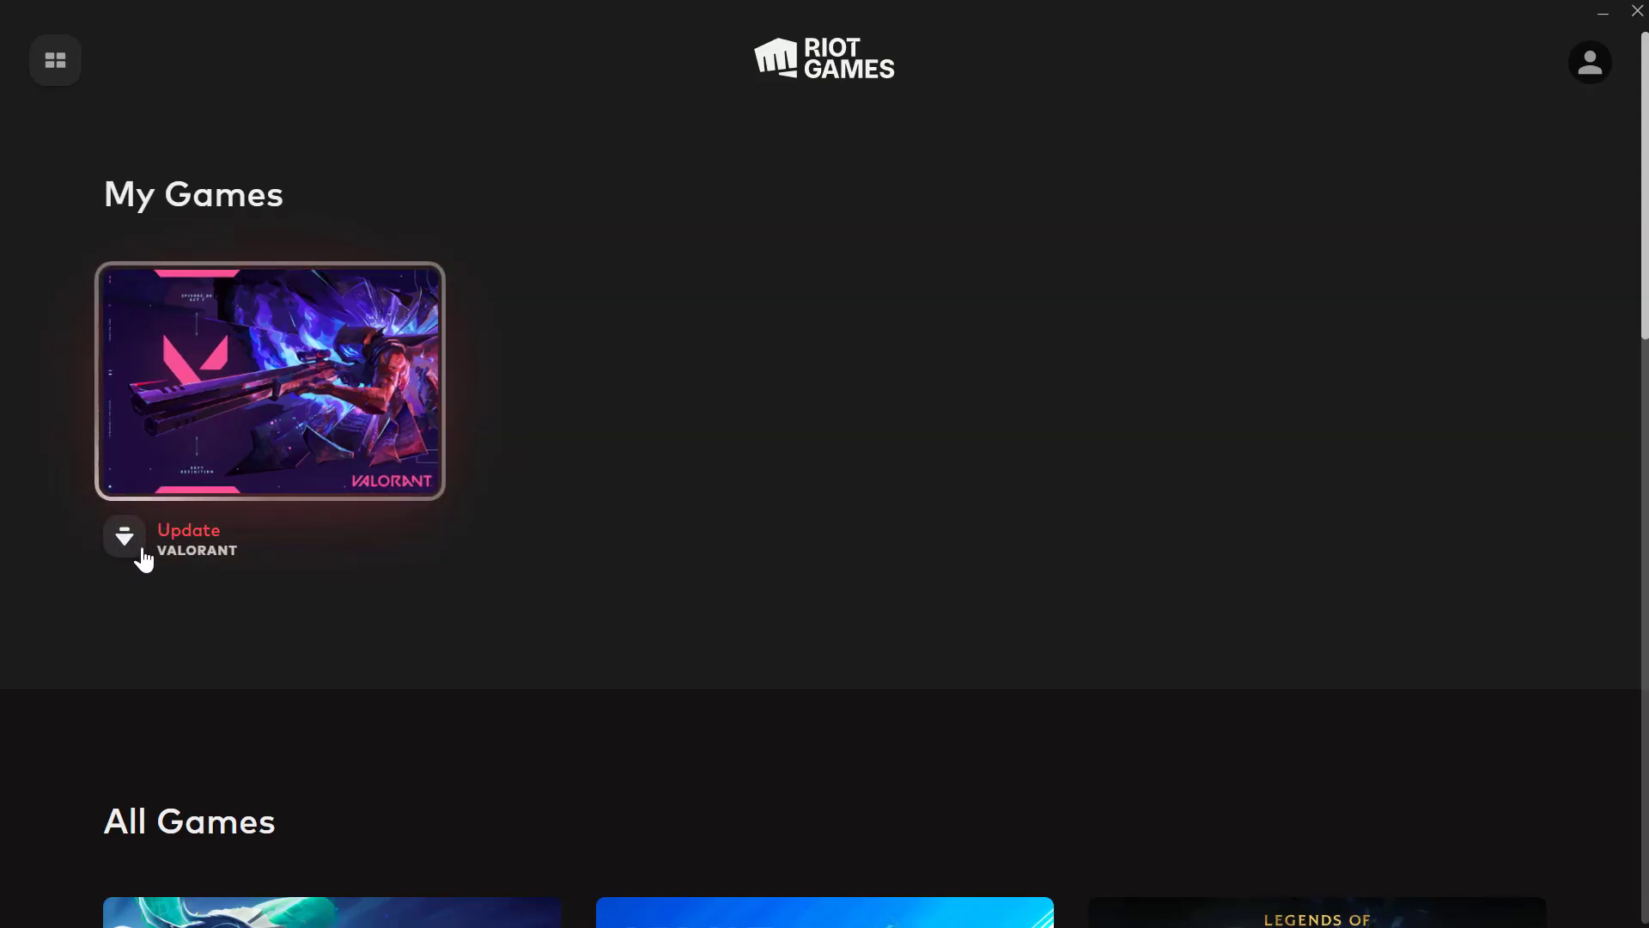
{"action": "left_click", "coordinate": [124, 536]}
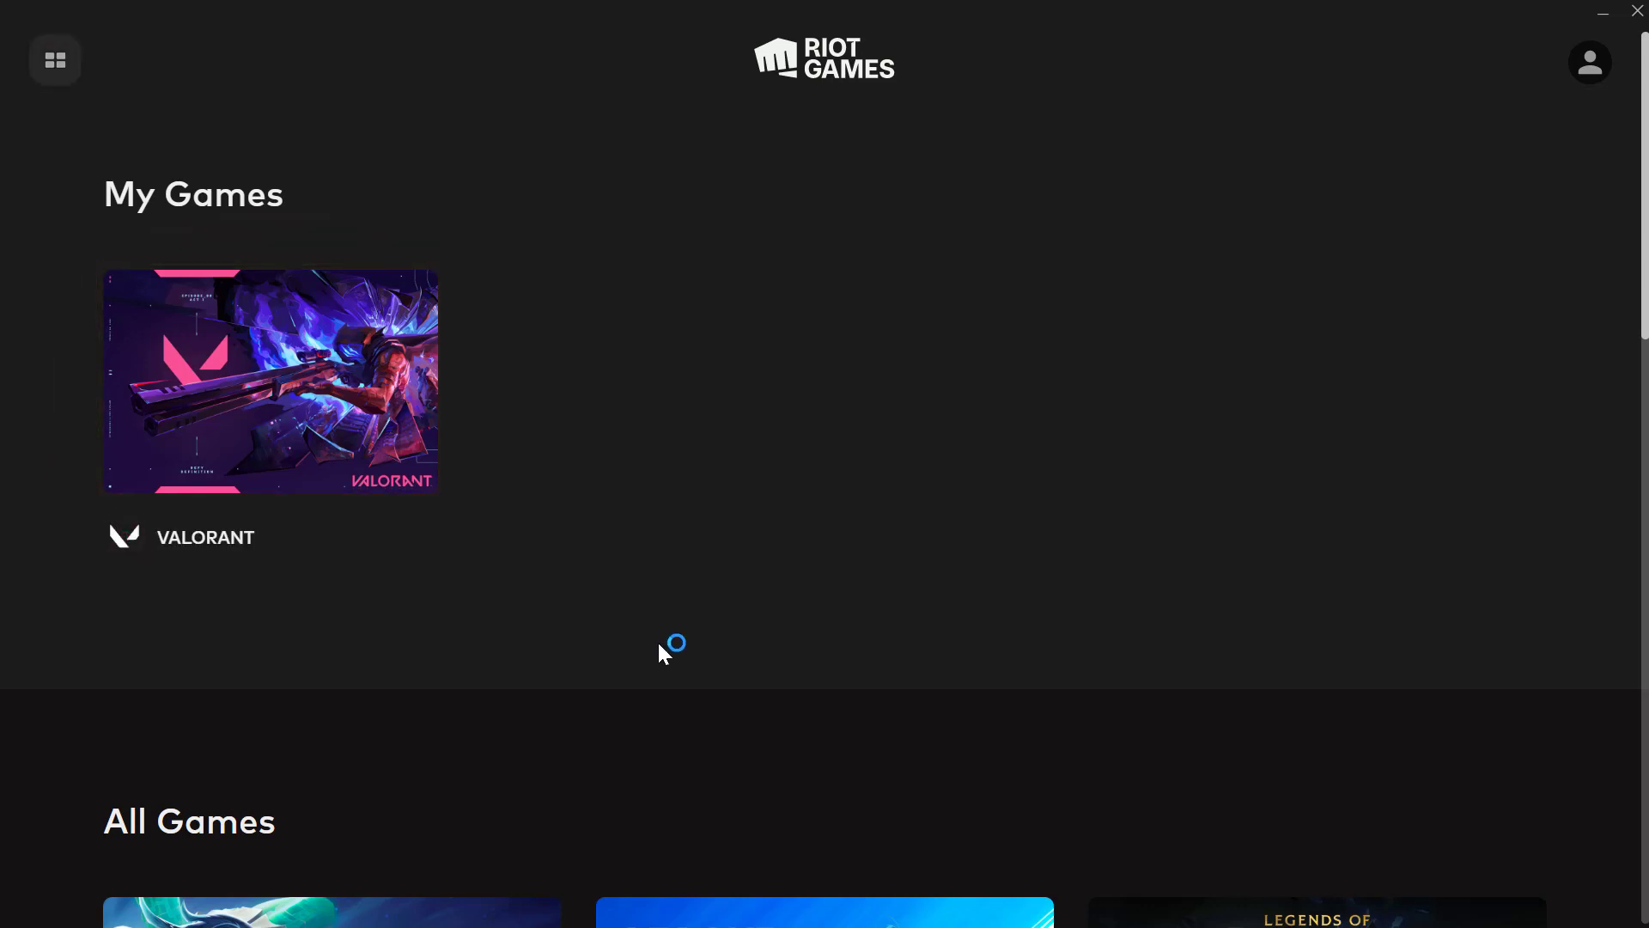
{"action": "mouse_move", "coordinate": [626, 612]}
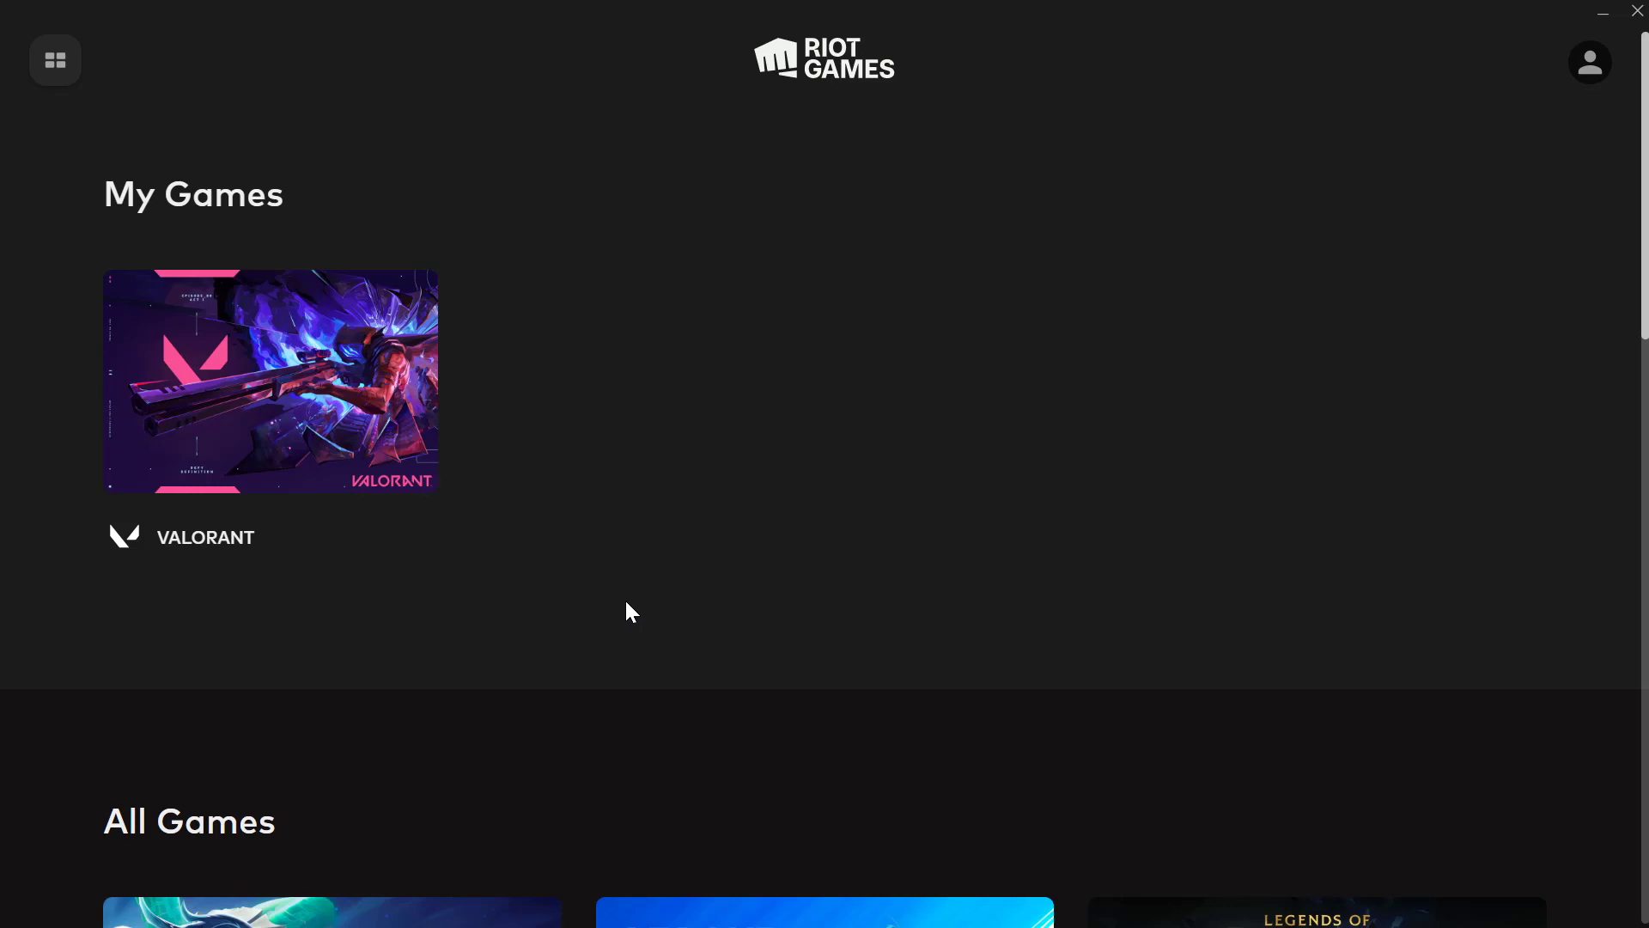
{"action": "mouse_move", "coordinate": [544, 436]}
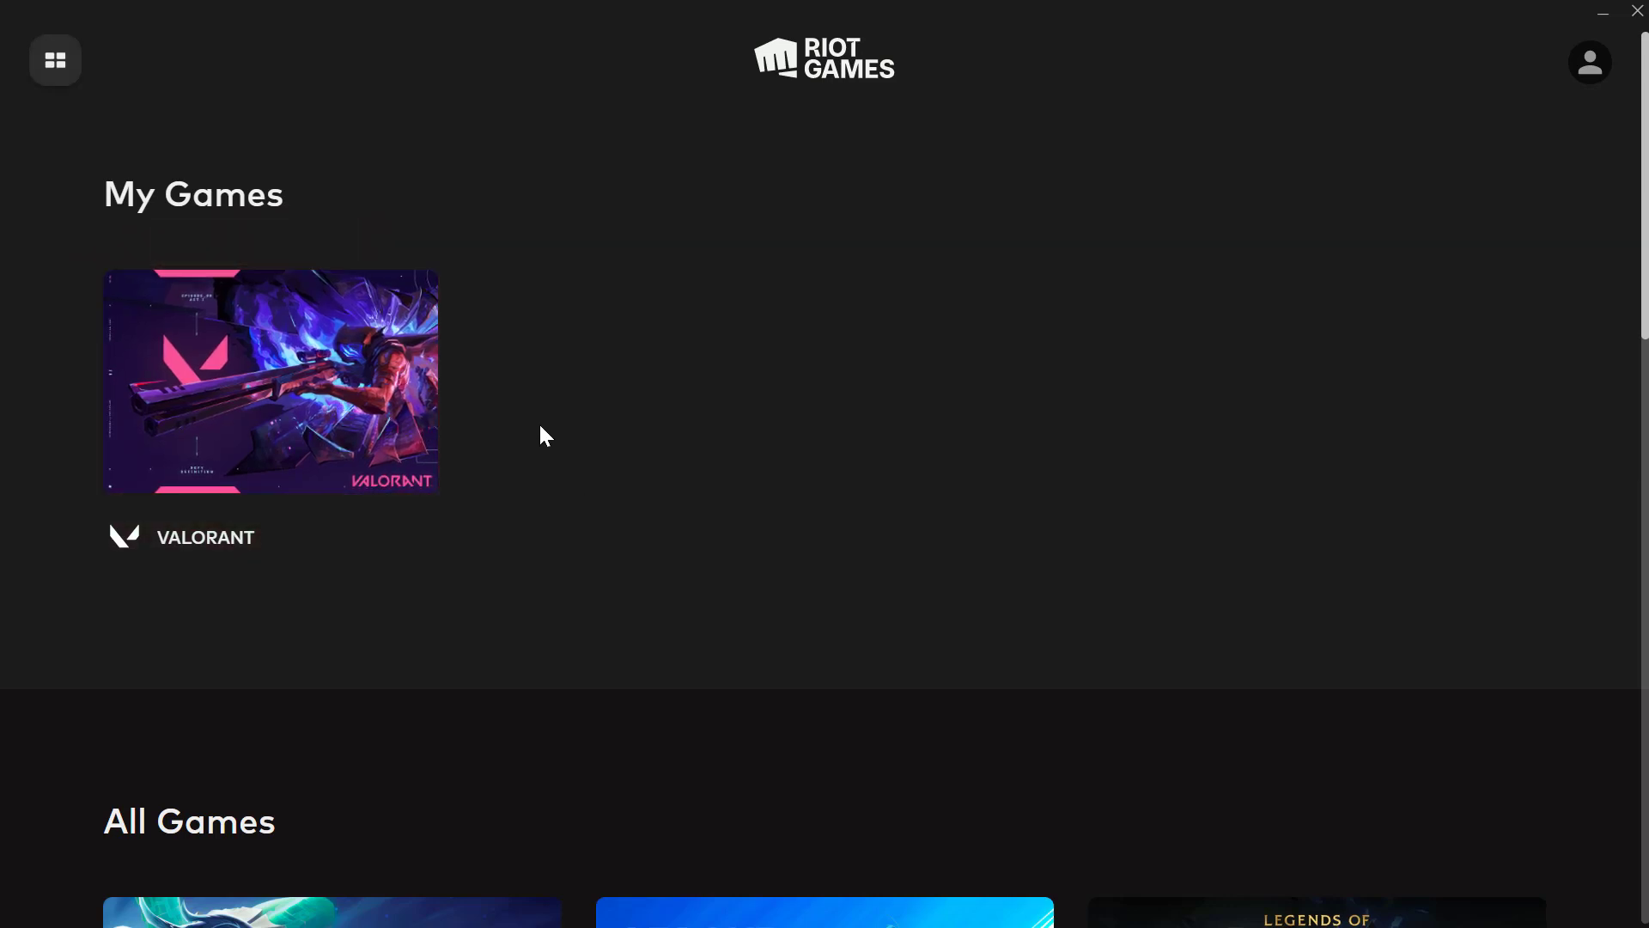
{"action": "mouse_move", "coordinate": [525, 464]}
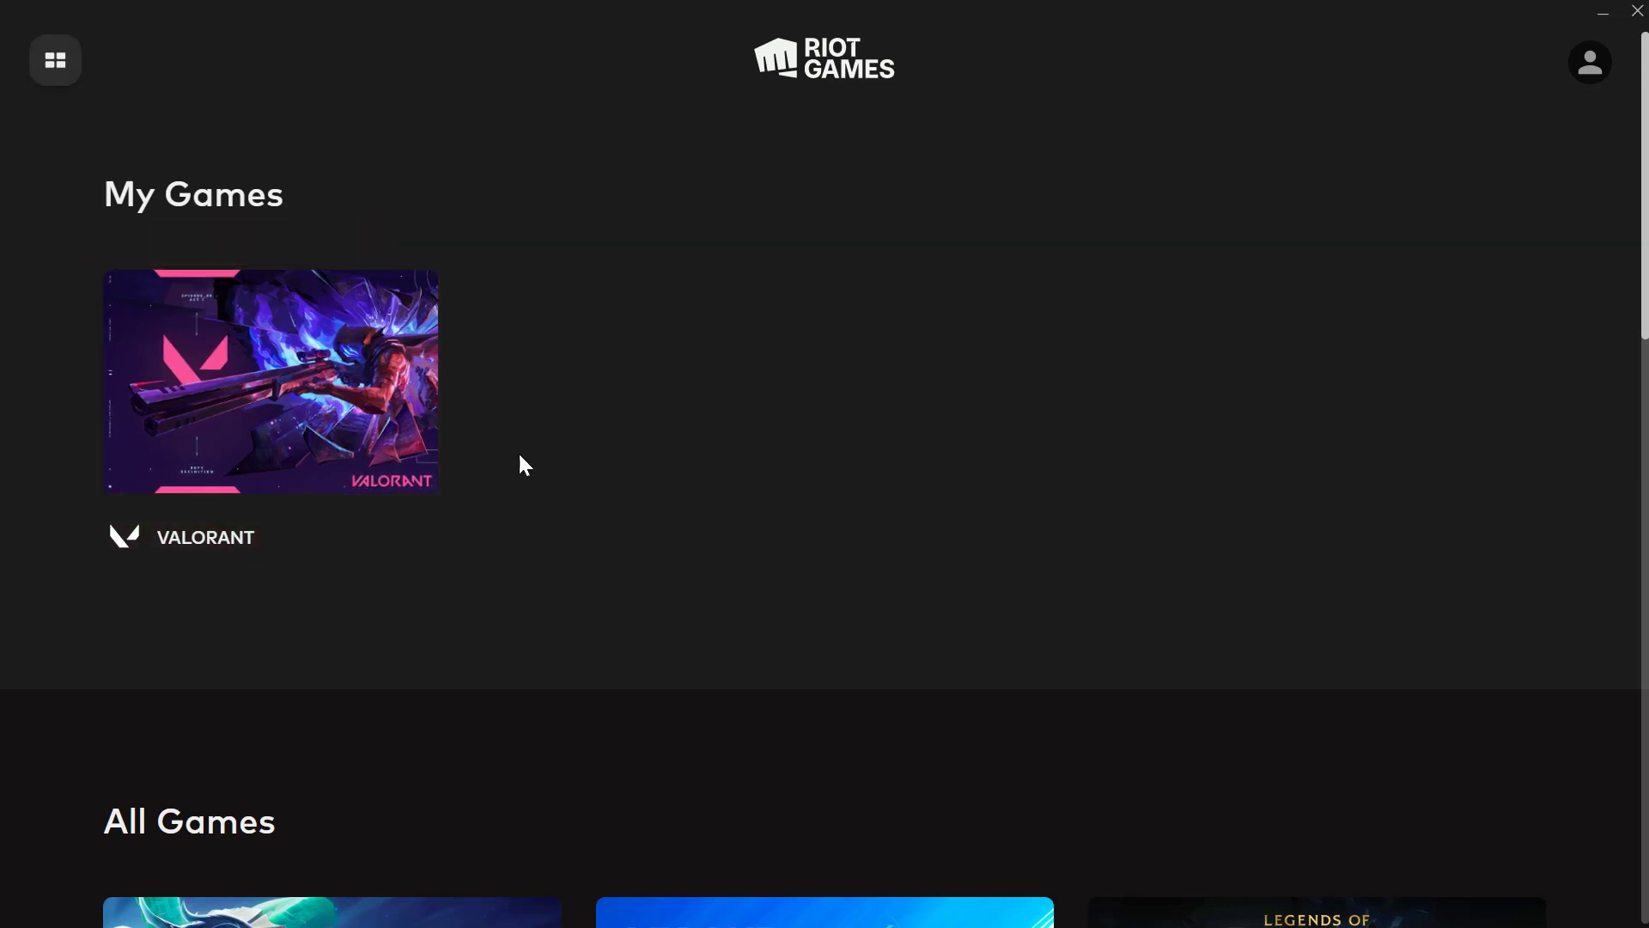